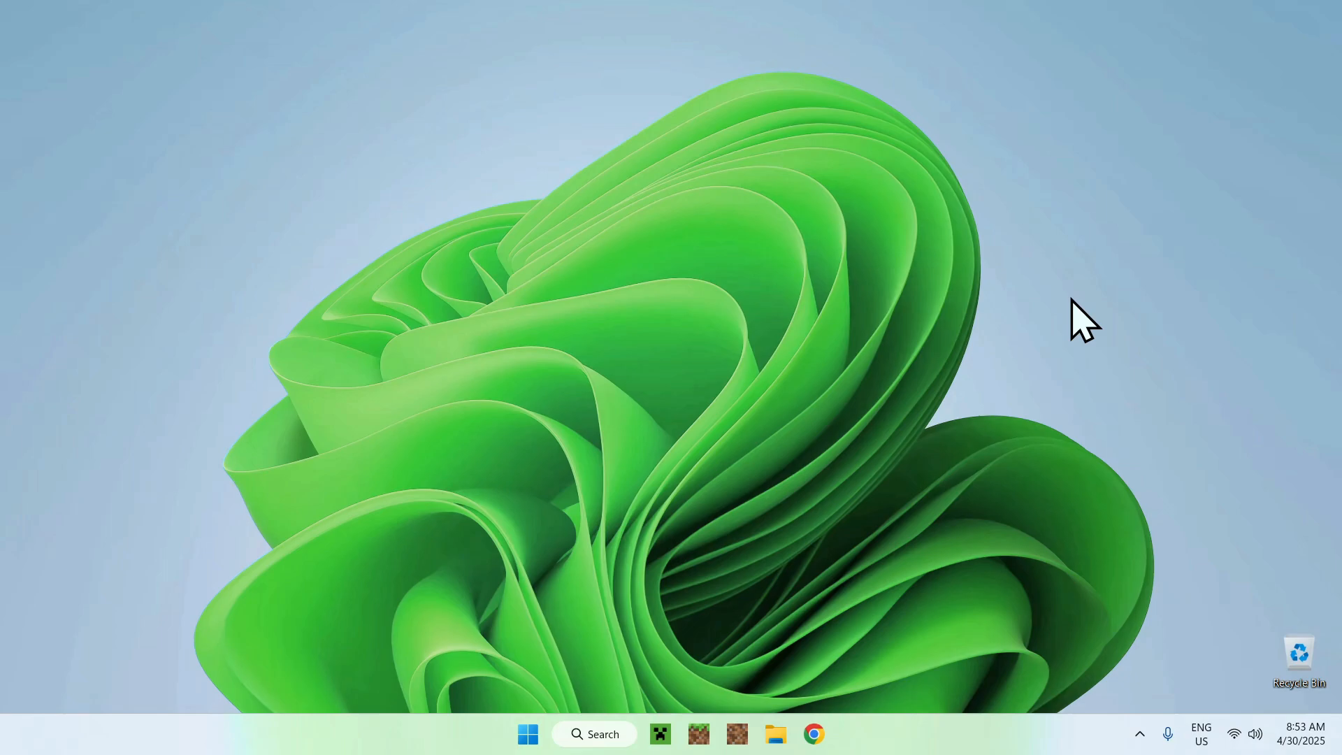
mouse_move(1189, 291)
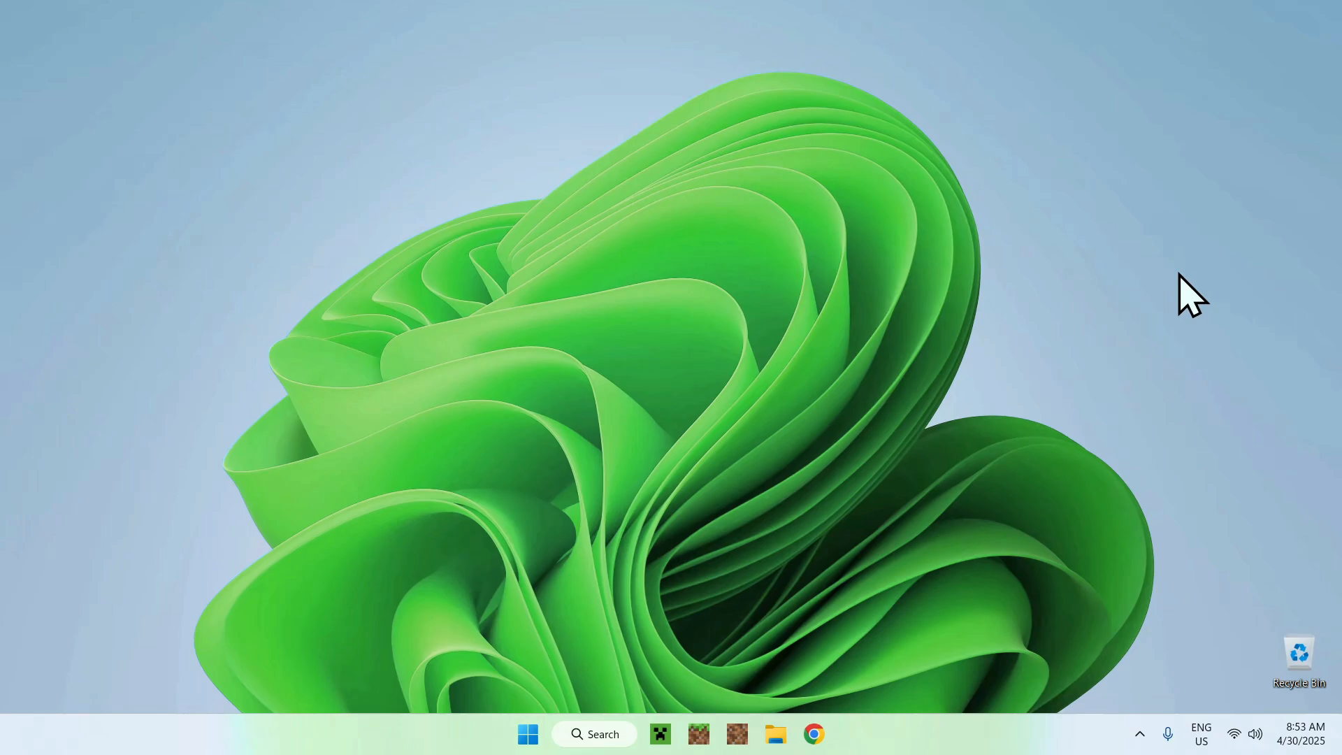
mouse_move(1126, 282)
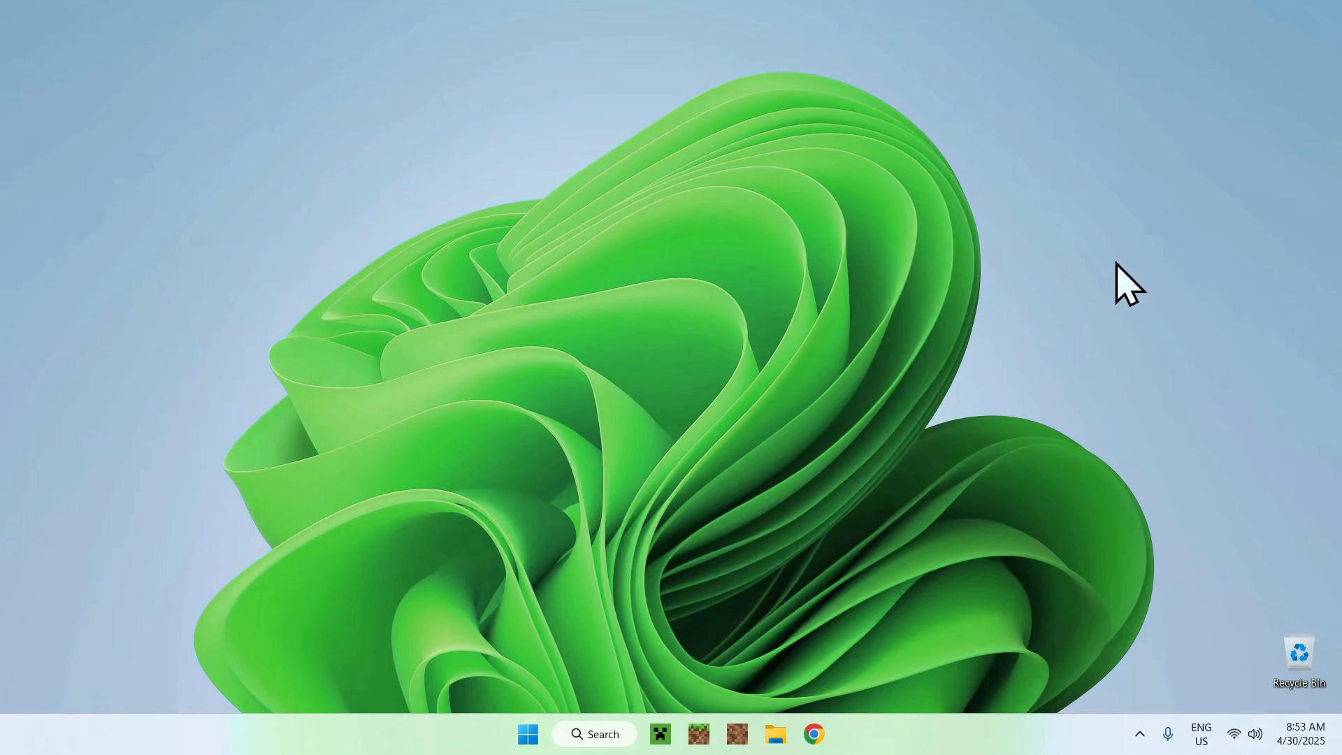
Step: Open Chrome and go to modrinth.com from the Modrinth search results
click(812, 733)
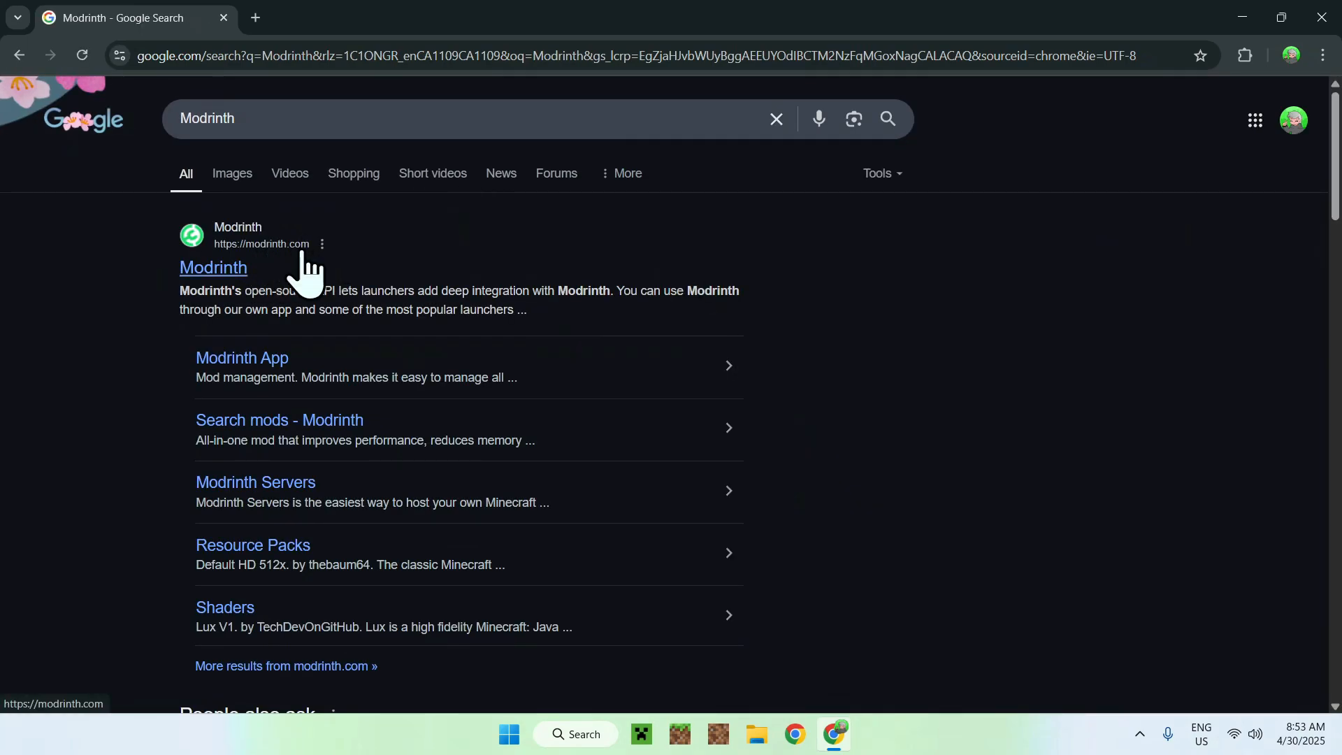
click(213, 268)
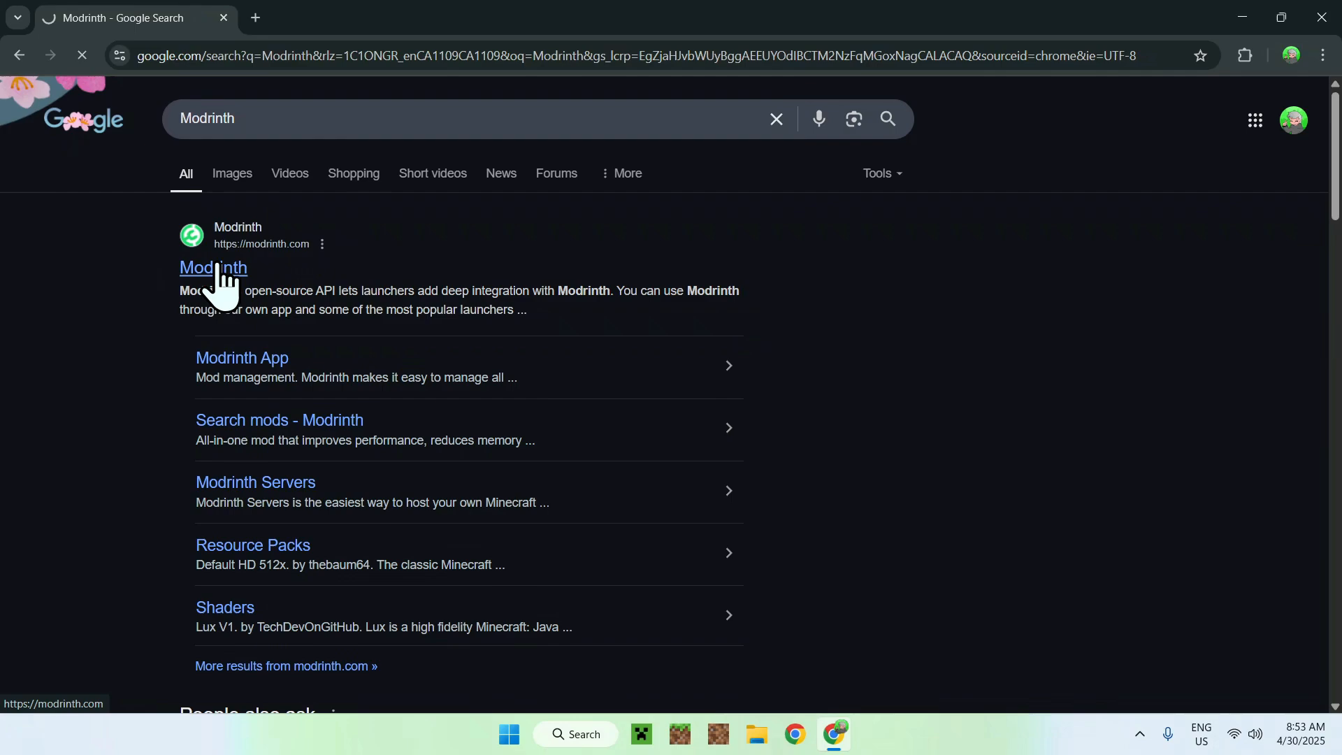
click(213, 267)
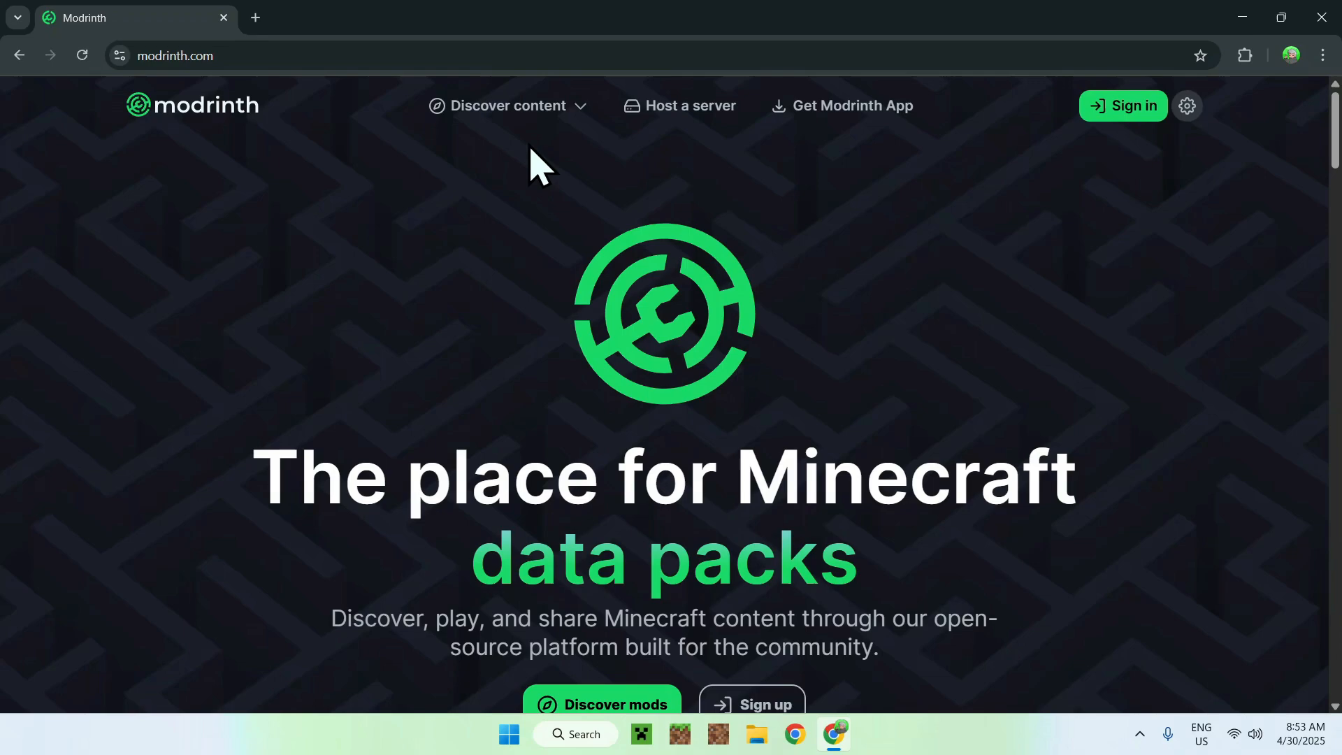
Step: Browse Modrinth's Mods catalogue and search for '3D Skin Layers'
click(507, 105)
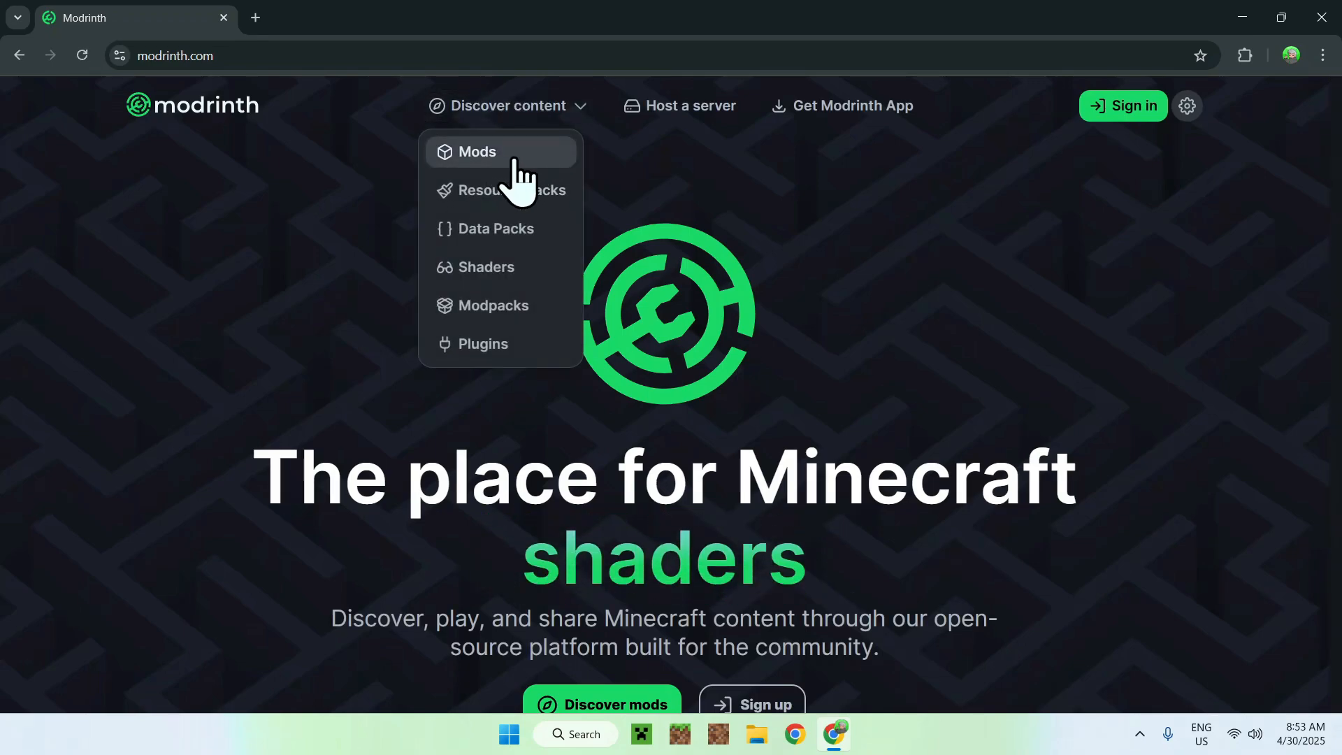
click(477, 151)
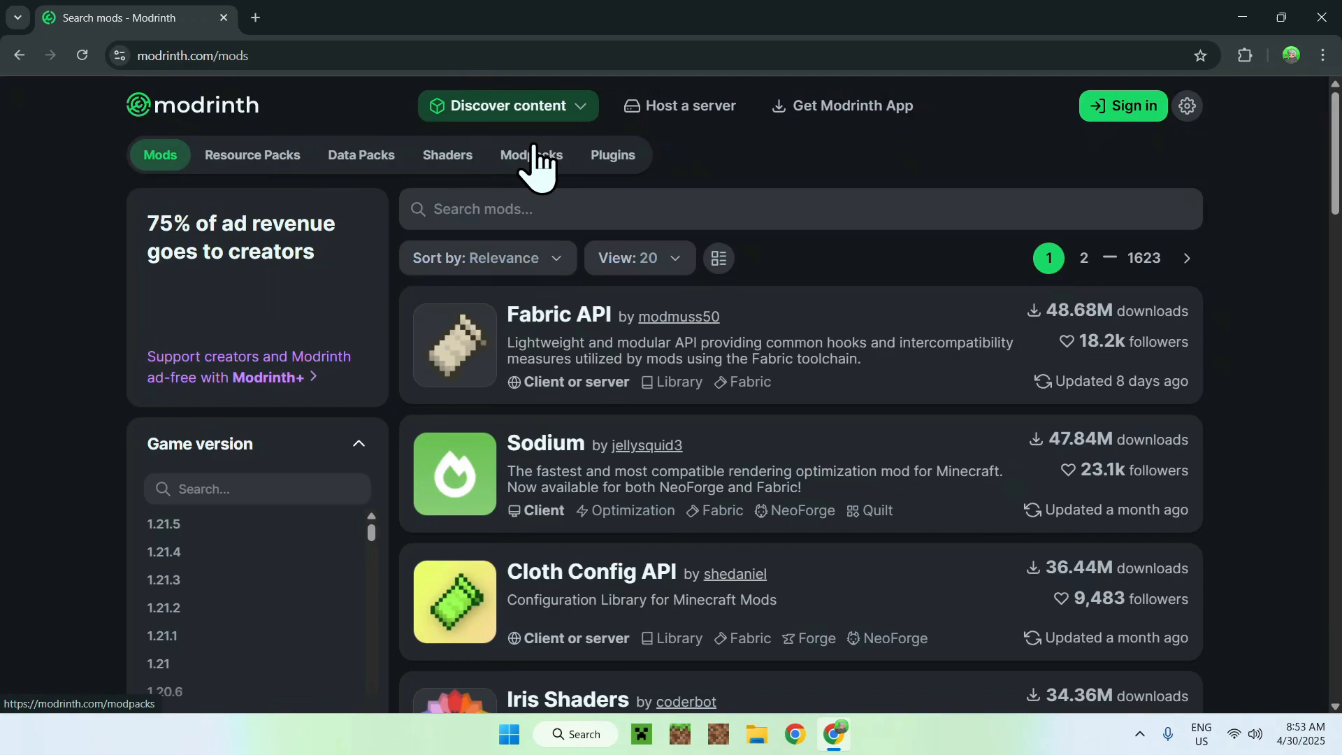
click(801, 209)
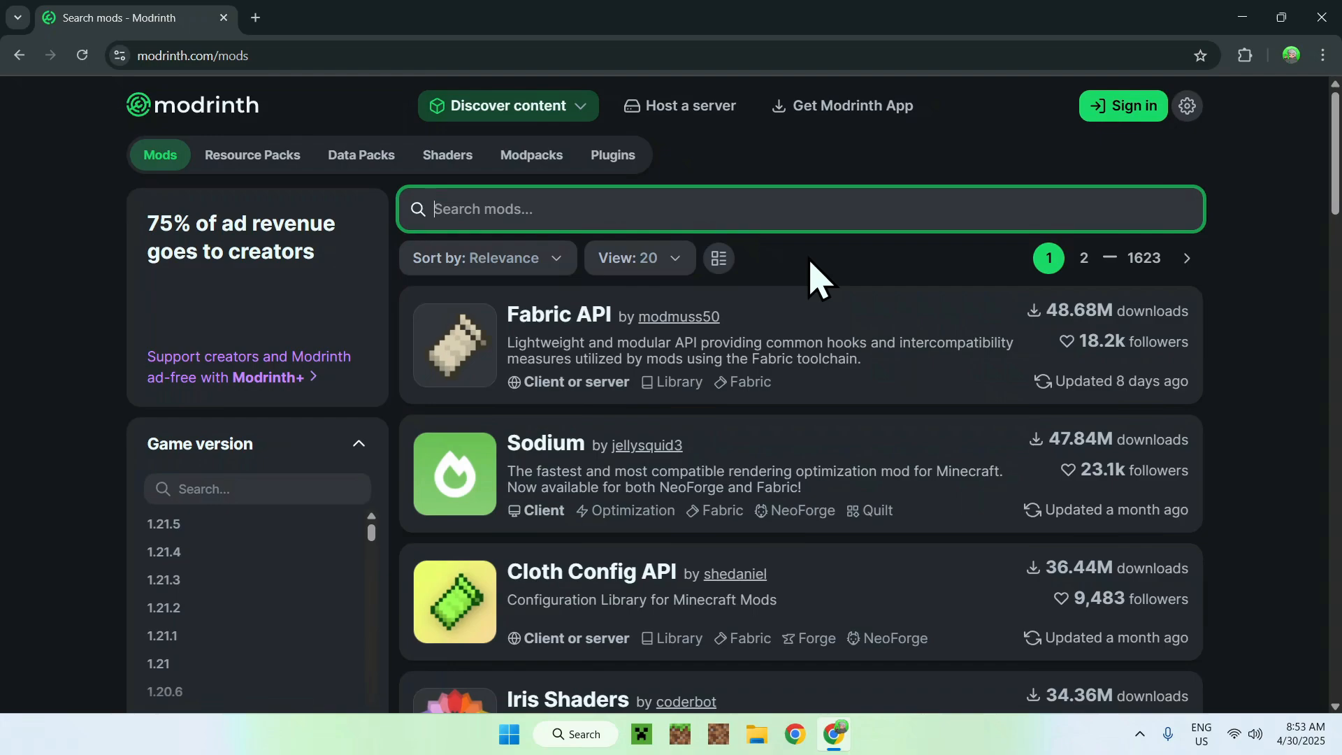
text(3D Skin Layers)
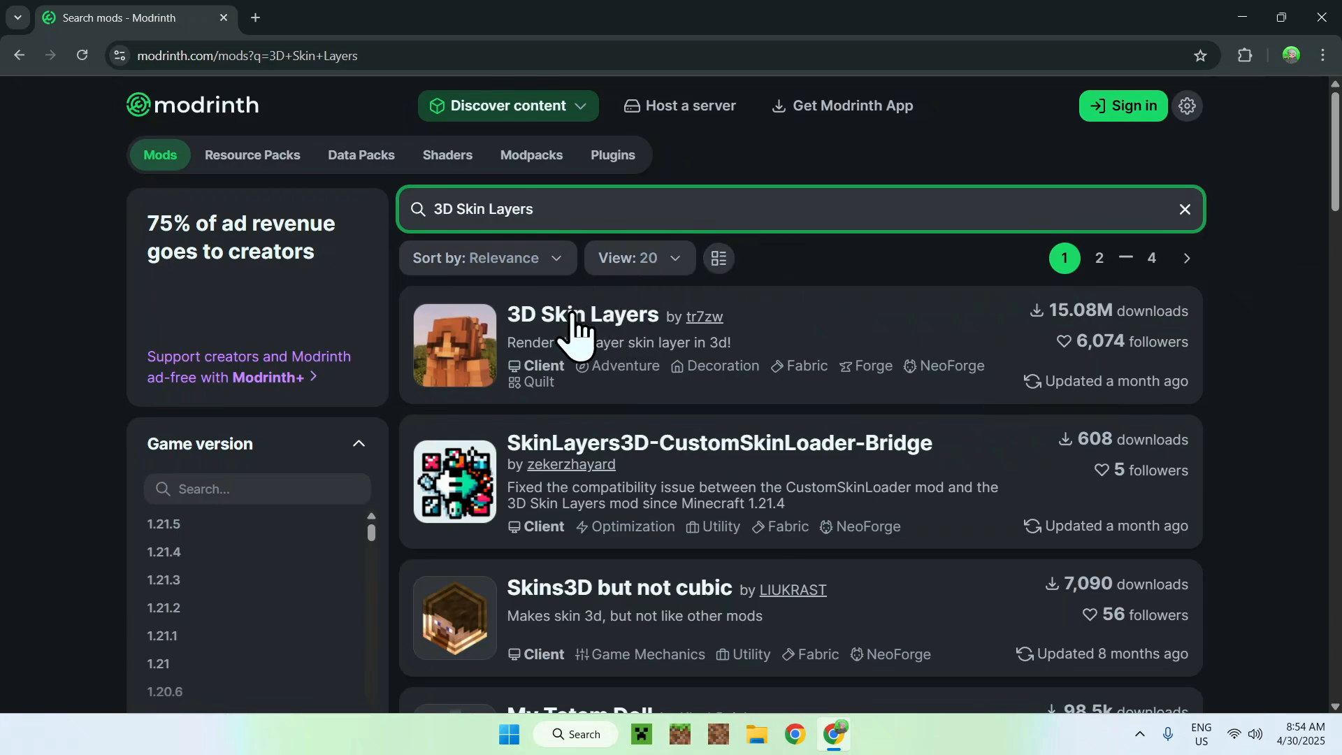
Step: Download the 3D Skin Layers 1.7.5 Fabric build filtered to Minecraft 1.21.5
click(581, 314)
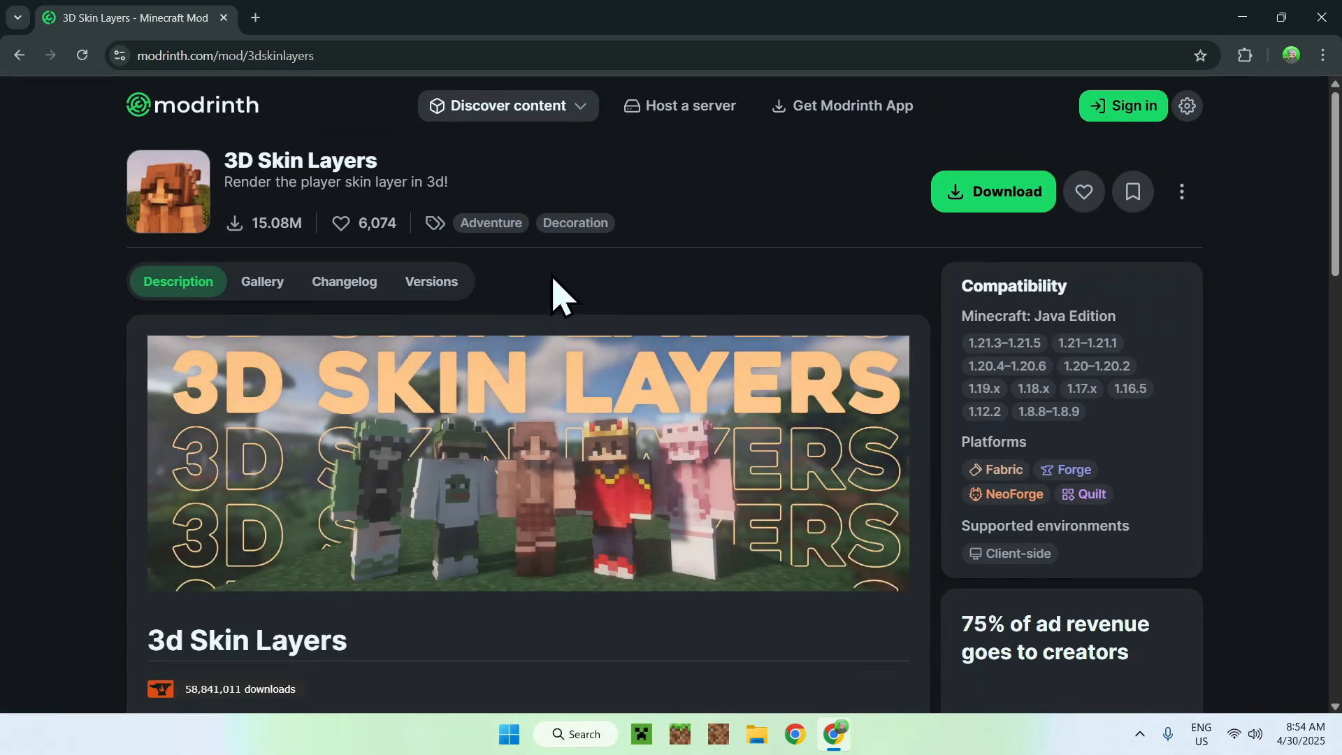
mouse_move(431, 281)
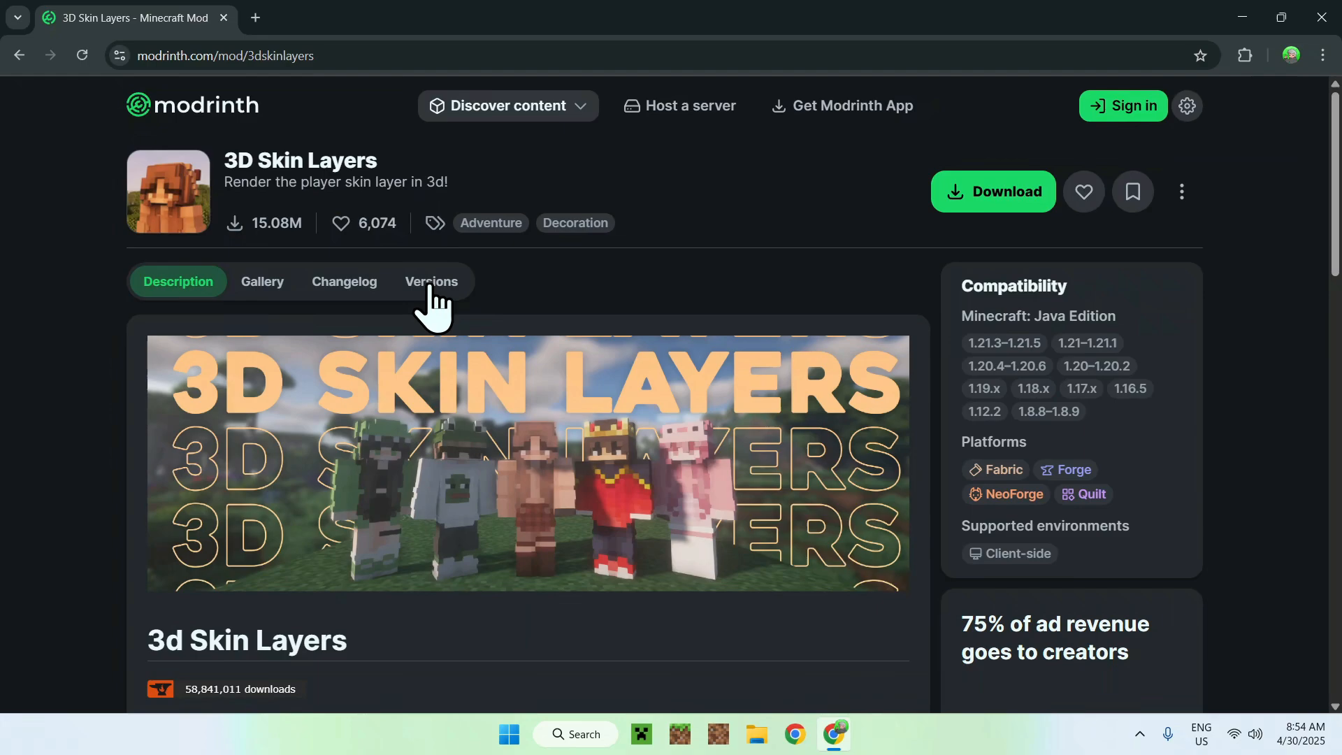
click(431, 281)
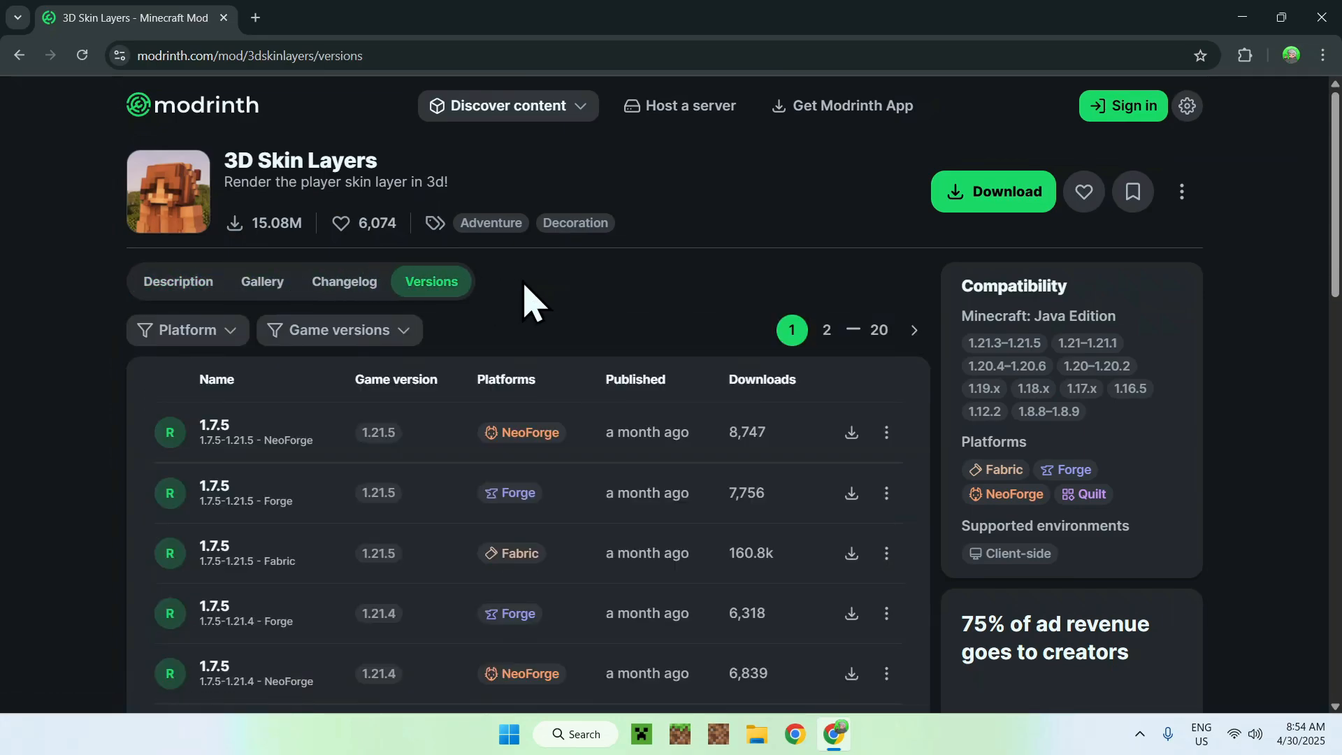
click(337, 330)
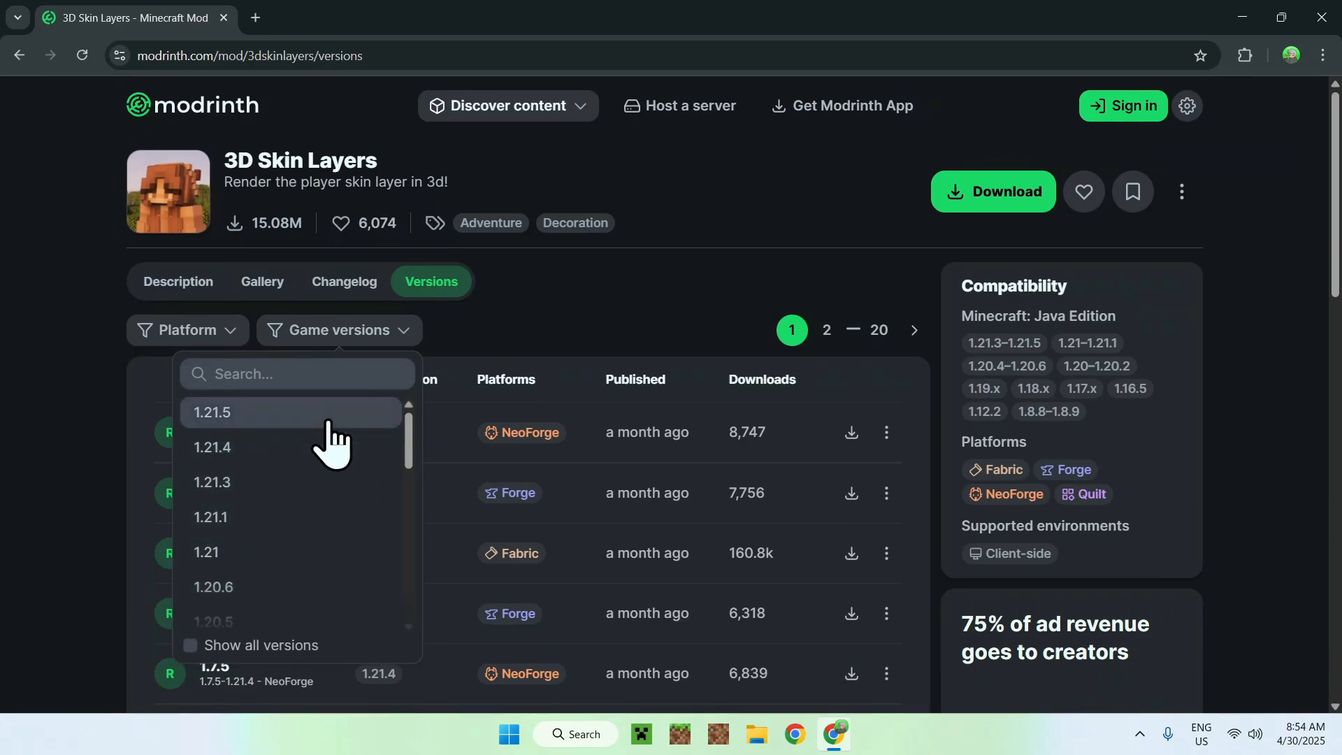
click(211, 412)
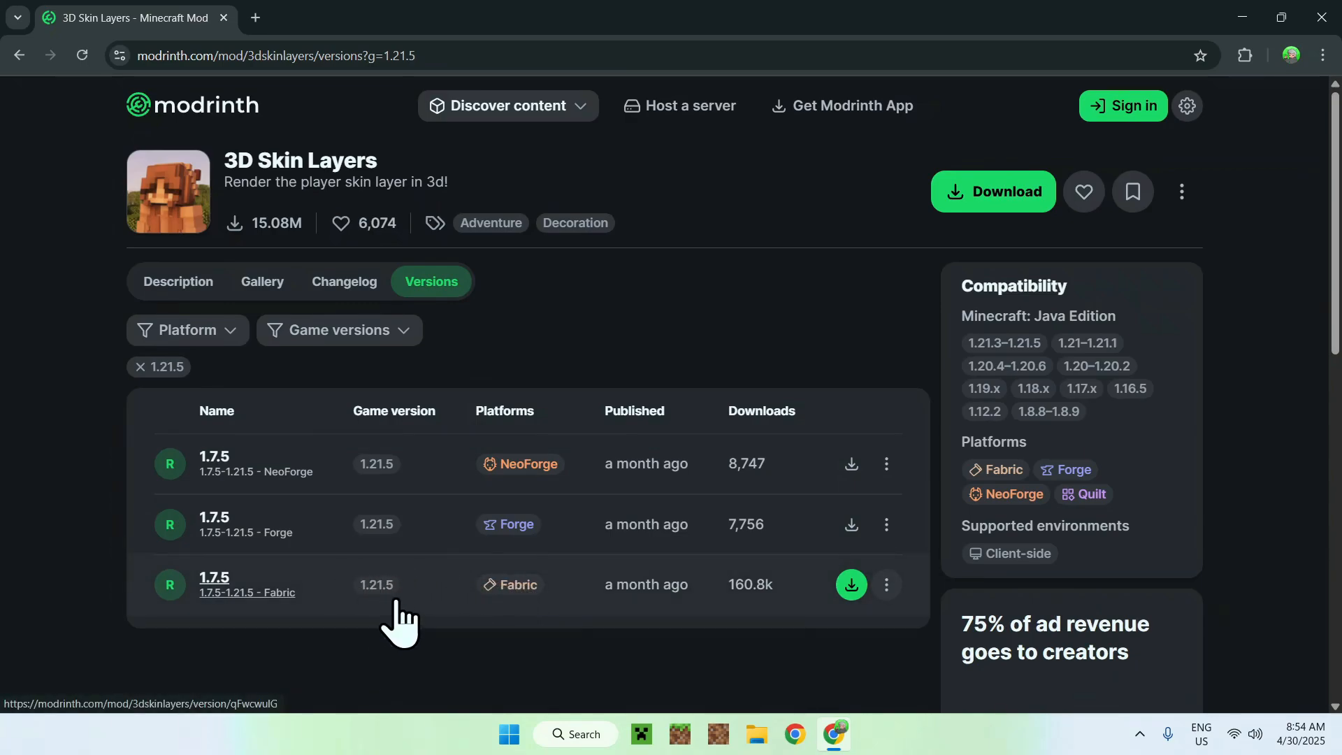
mouse_move(835, 612)
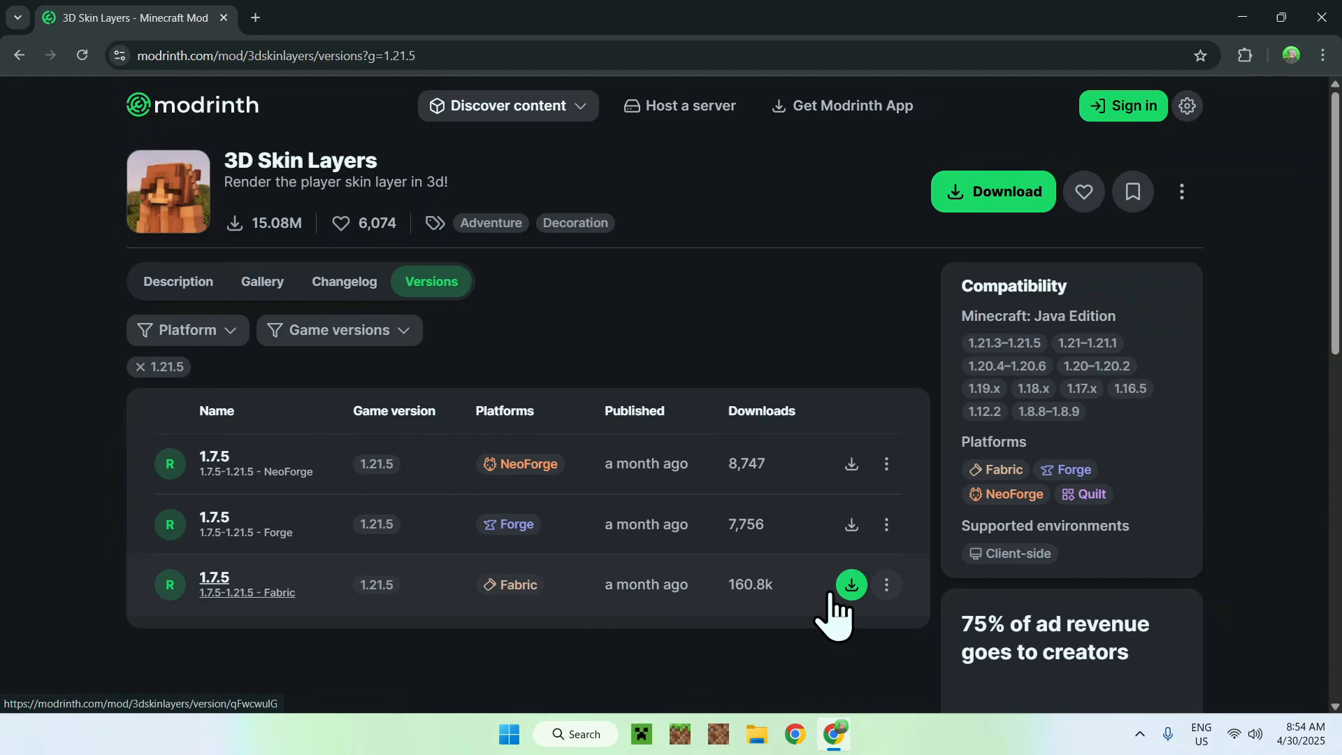
click(851, 584)
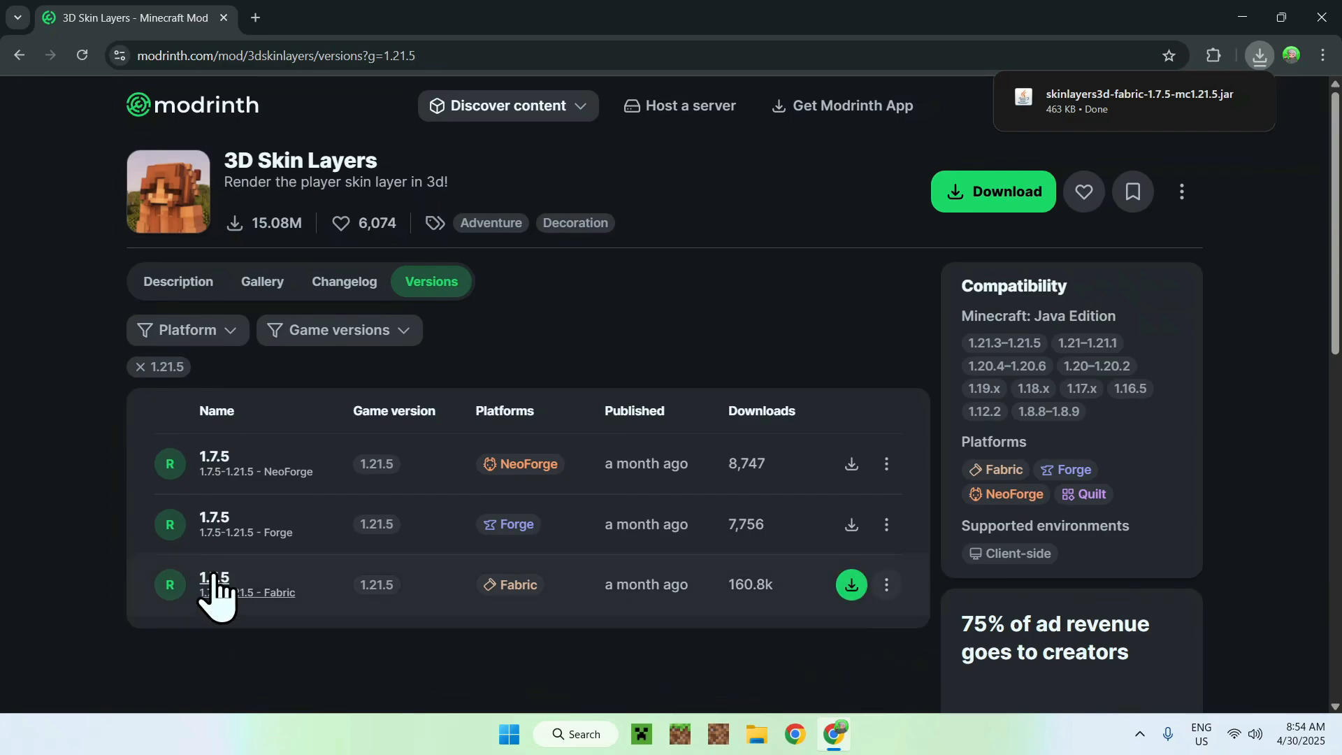
Step: Follow the Fabric API dependency and download version 0.121.0 for Minecraft 1.21.5
click(214, 584)
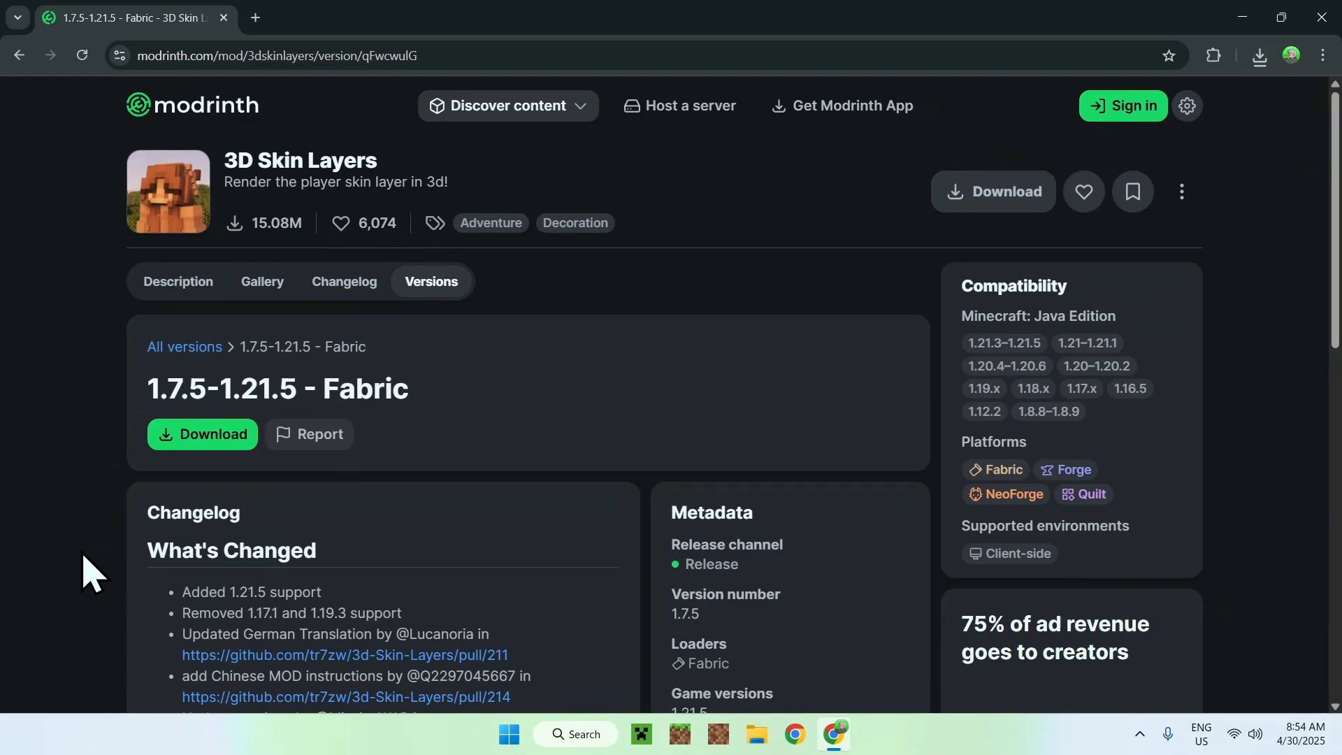
scroll(down, 3)
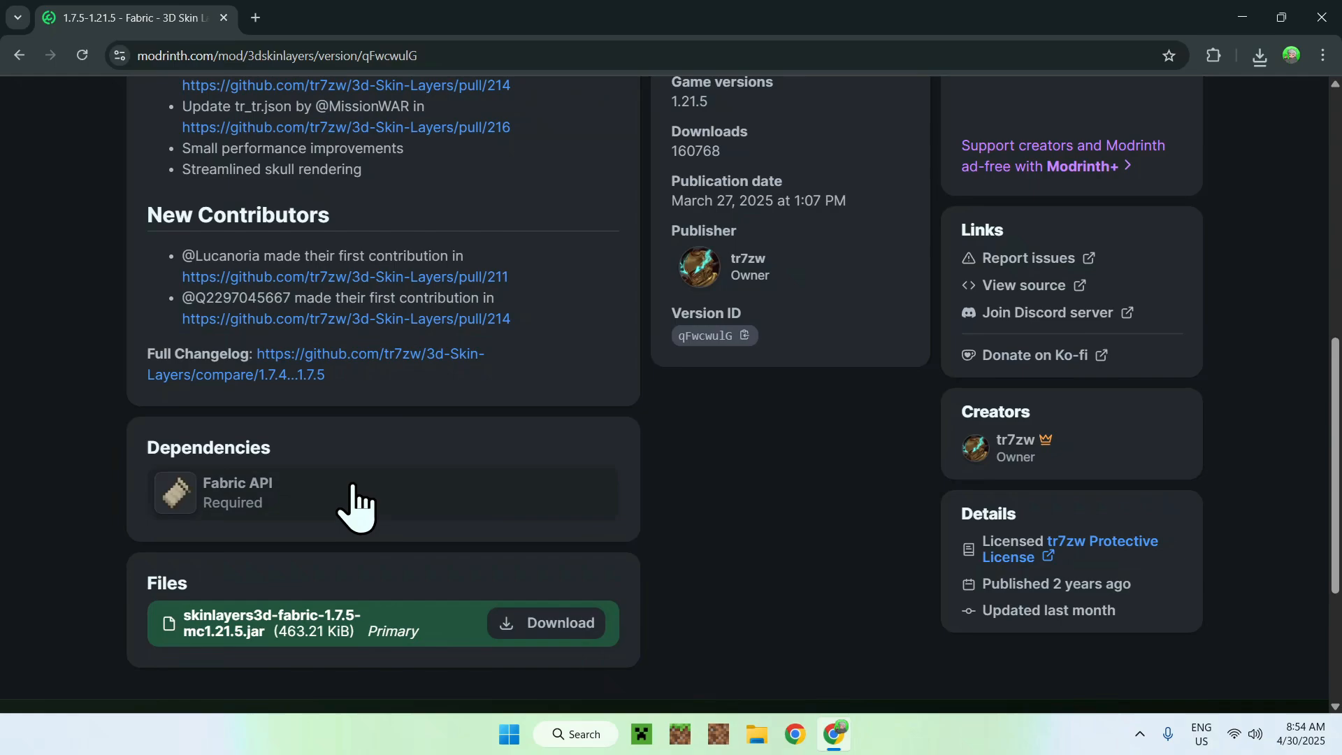
click(236, 492)
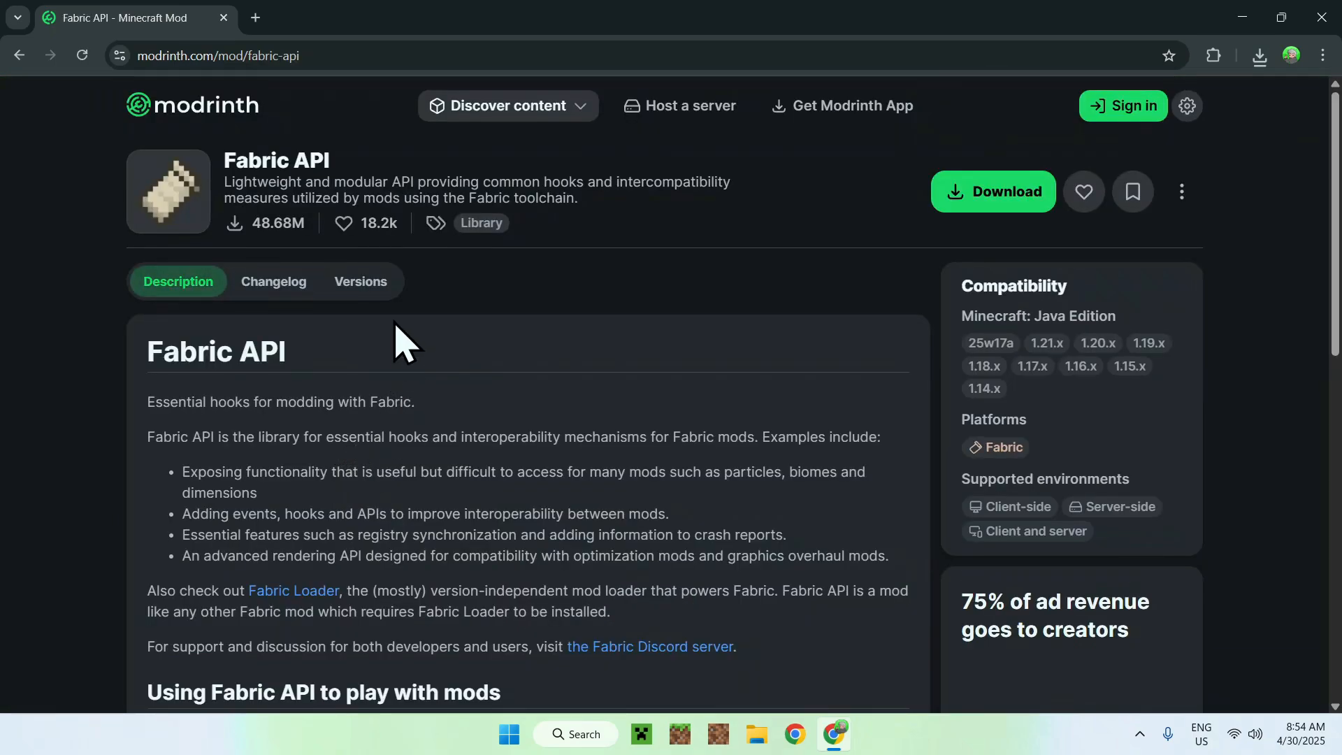
click(361, 281)
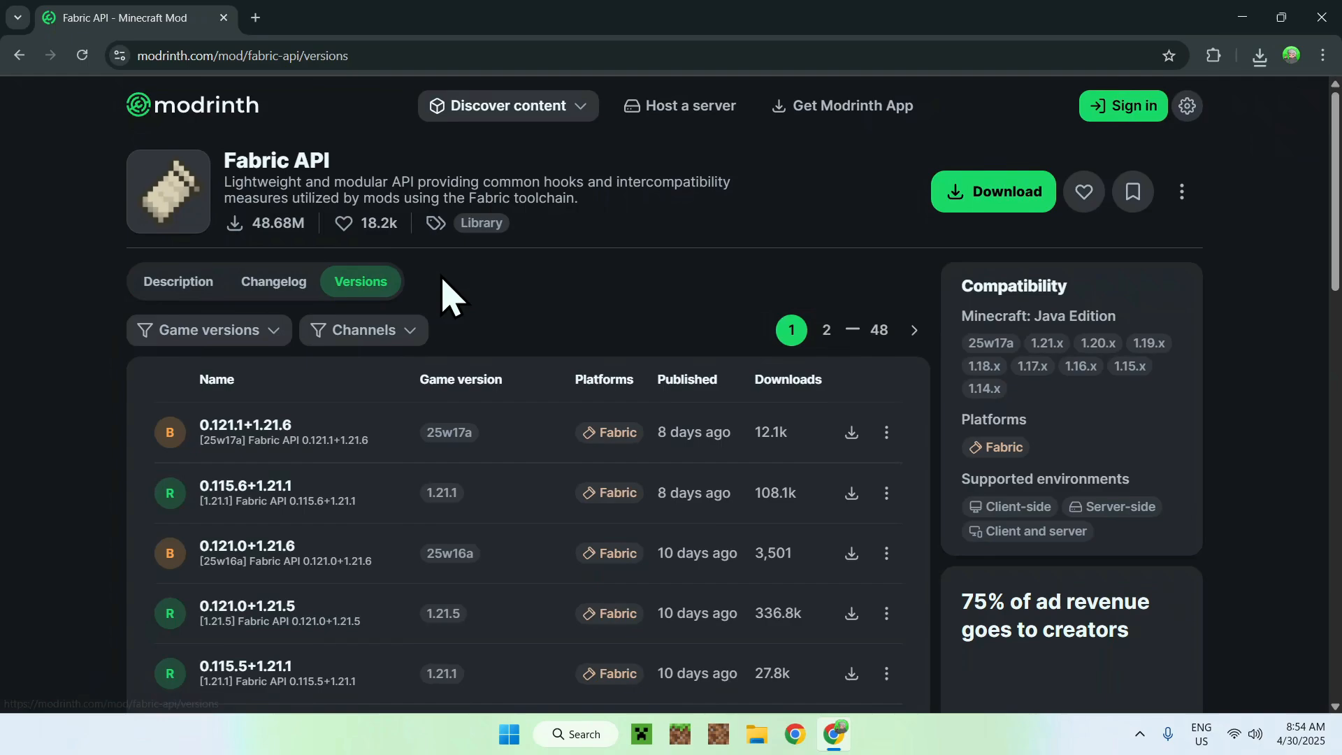
click(205, 330)
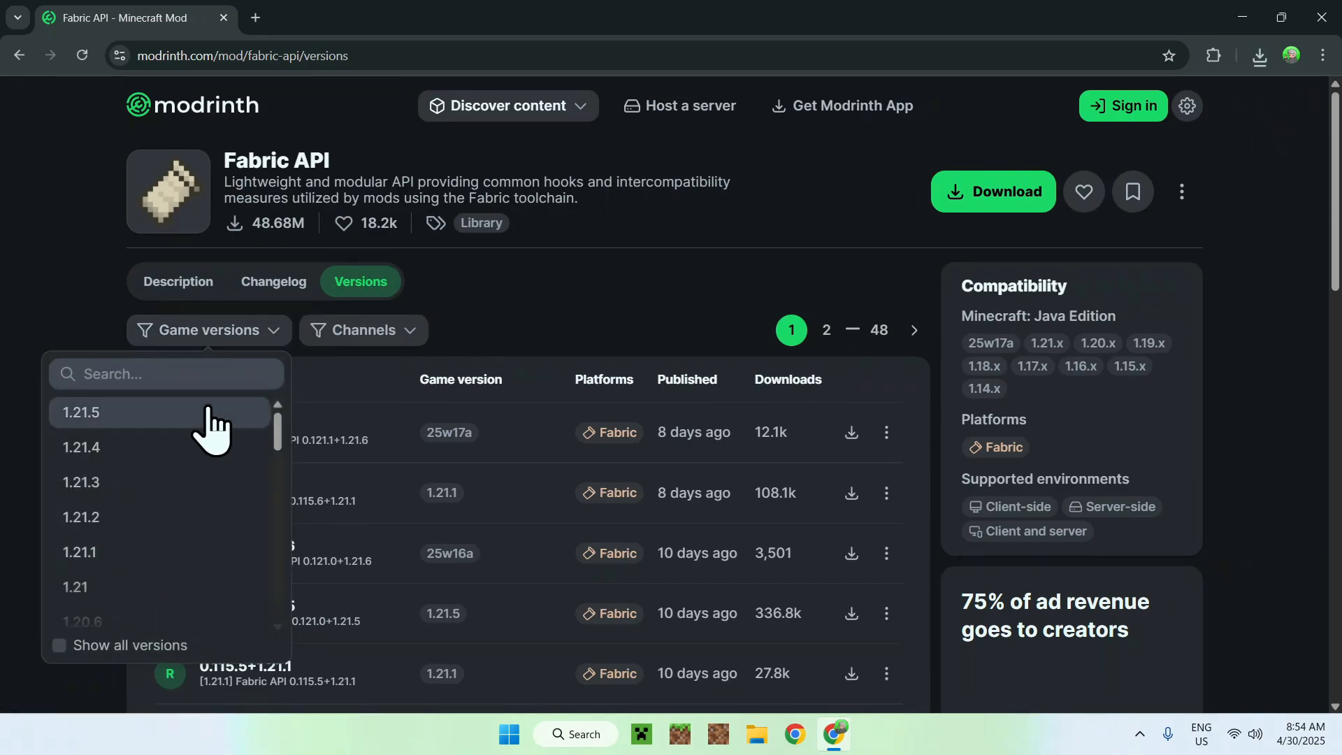
click(81, 411)
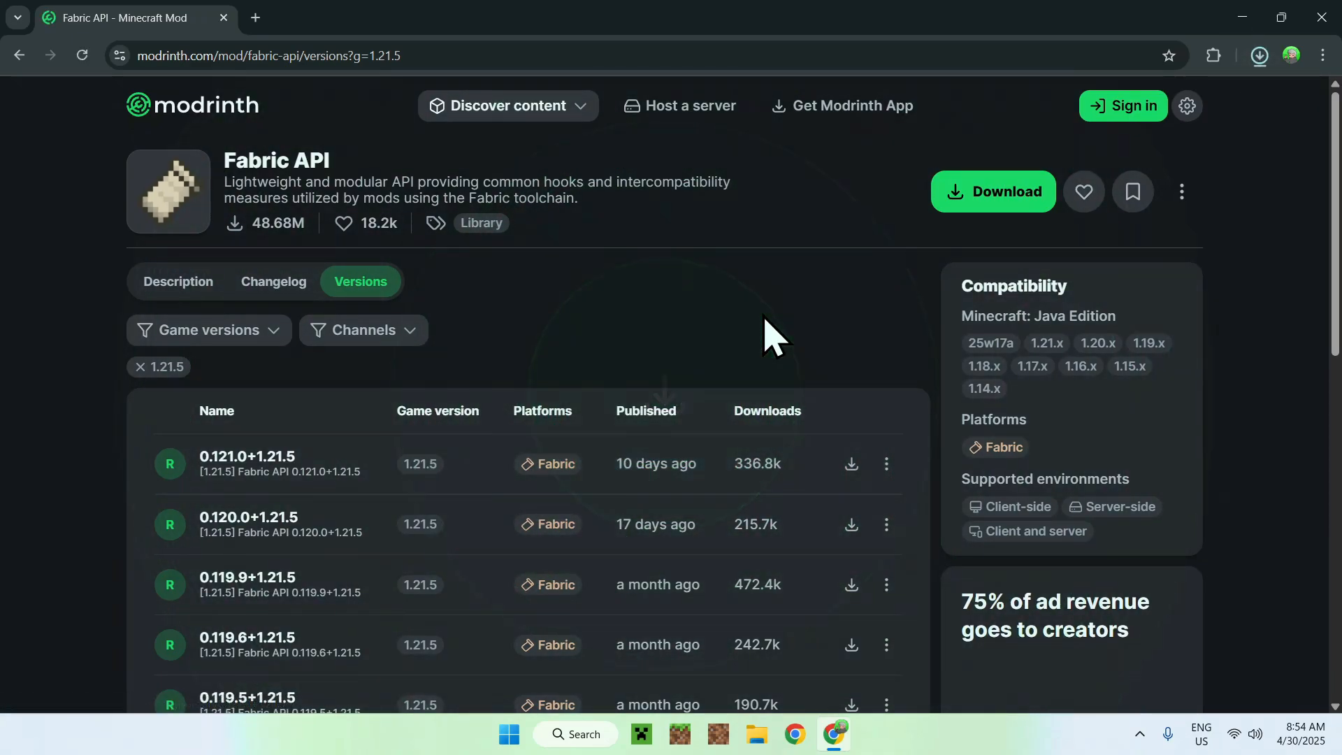
click(1258, 55)
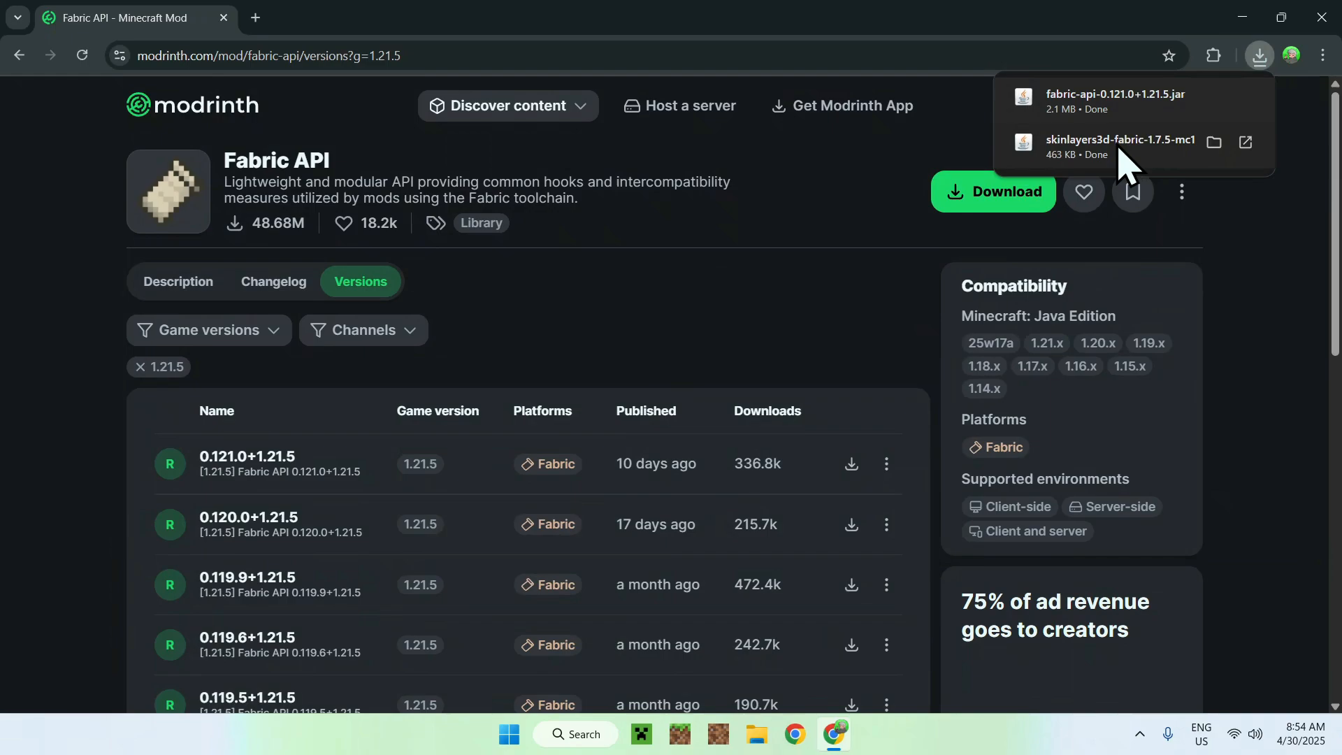
mouse_move(738, 257)
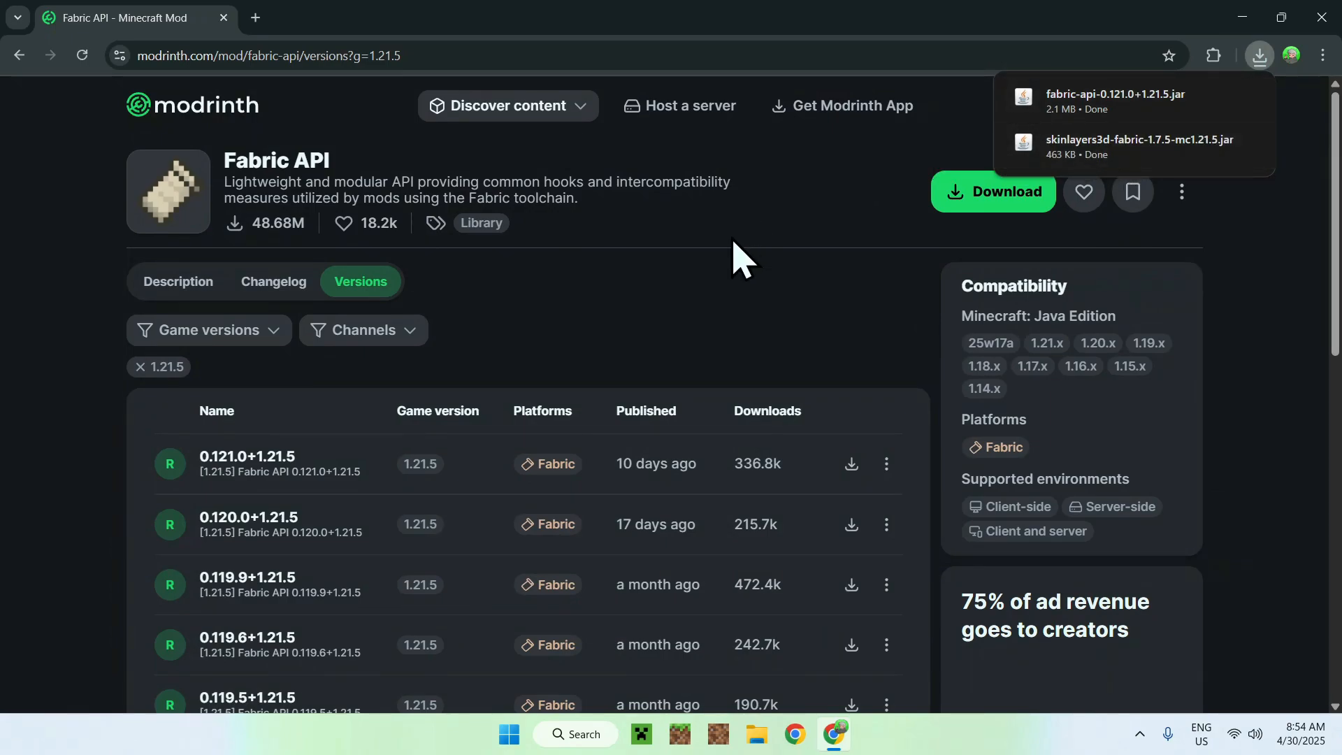
mouse_move(329, 141)
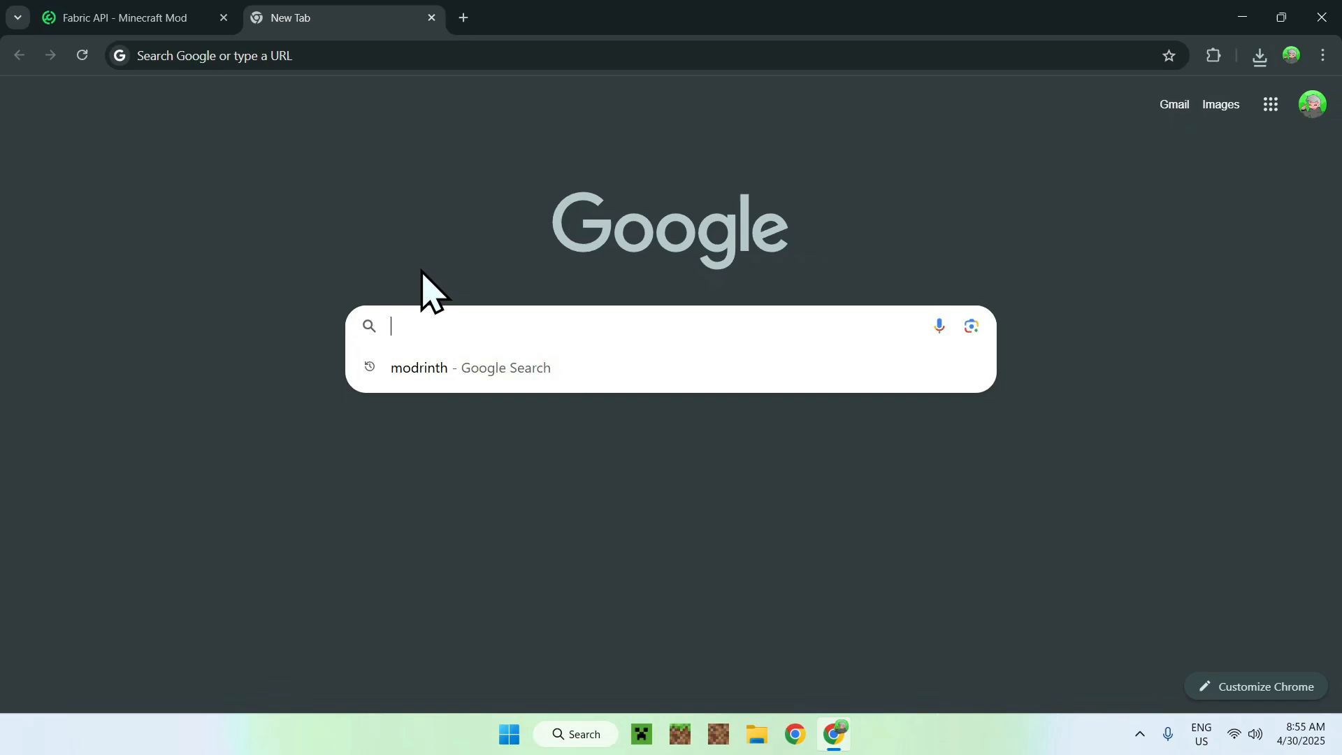
Step: Search for Fabric Minecraft and download the Fabric Loader installer from fabricmc.net
text(Fabric Minecraft)
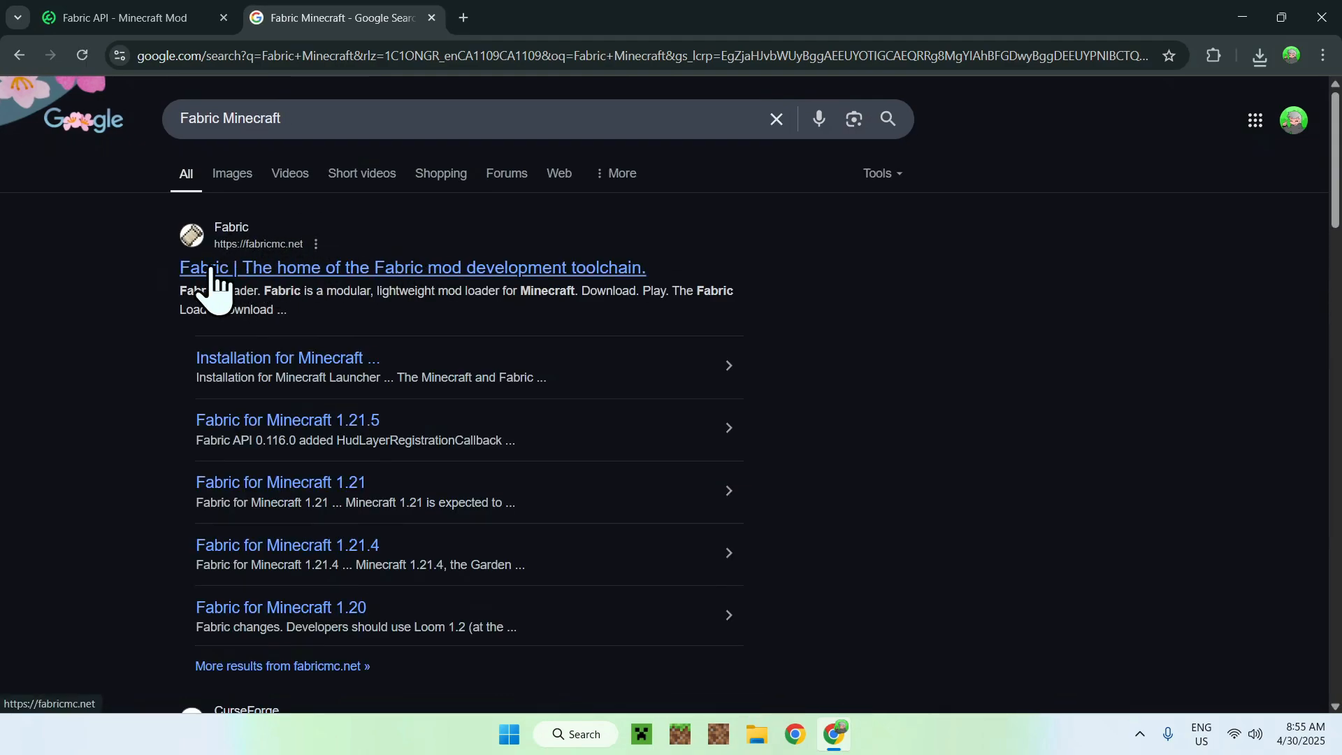
click(412, 268)
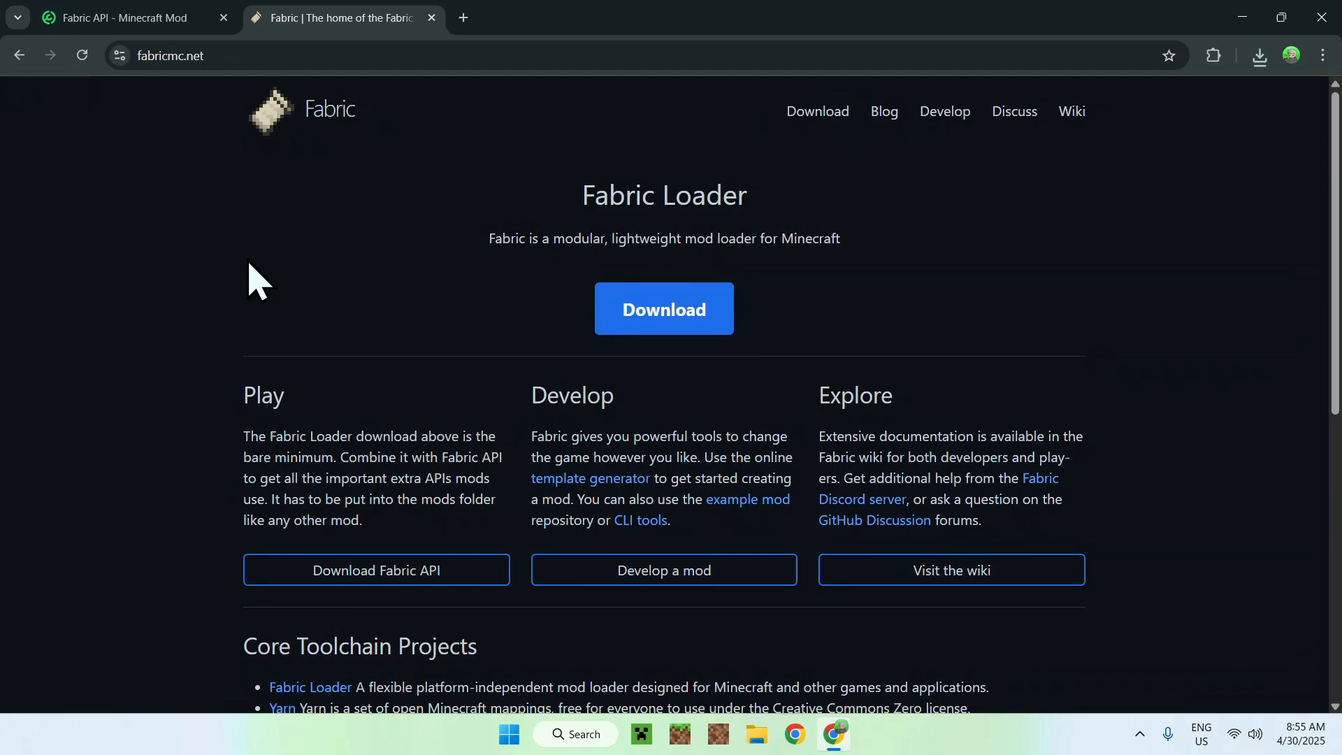
mouse_move(812, 323)
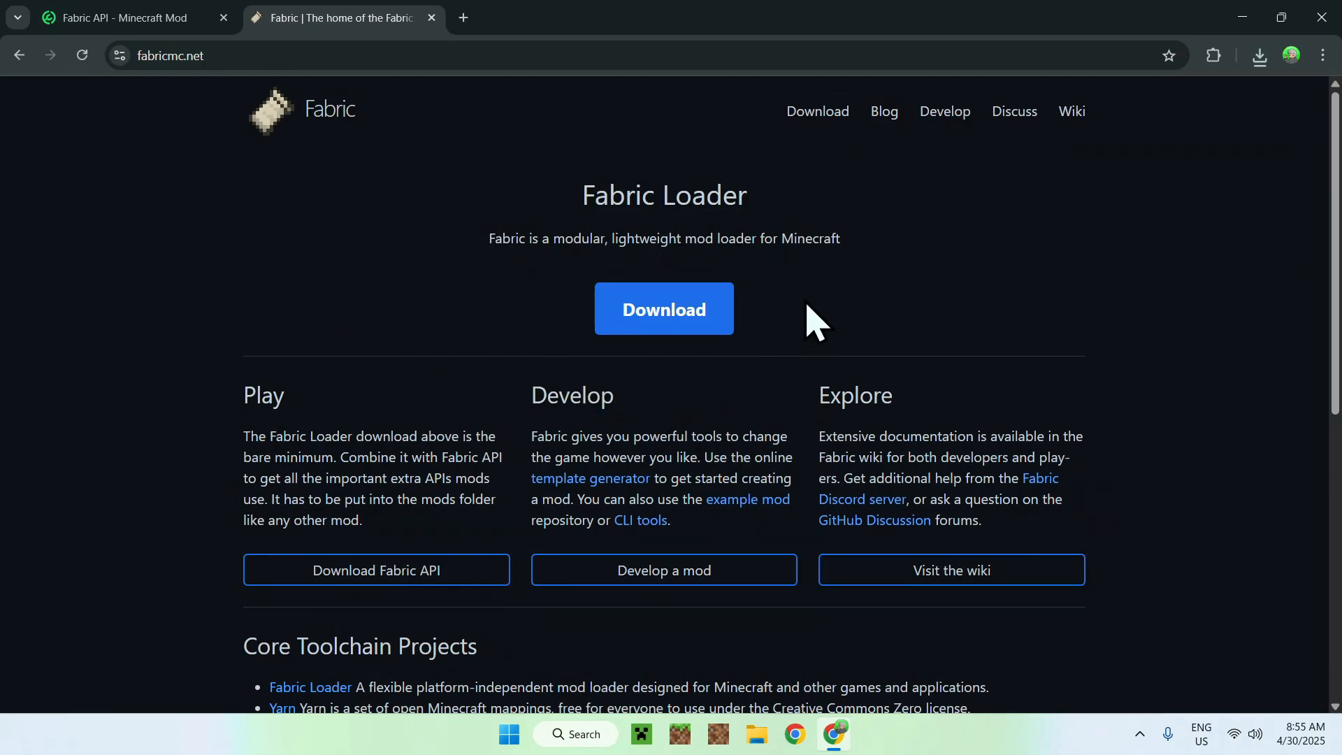
click(664, 309)
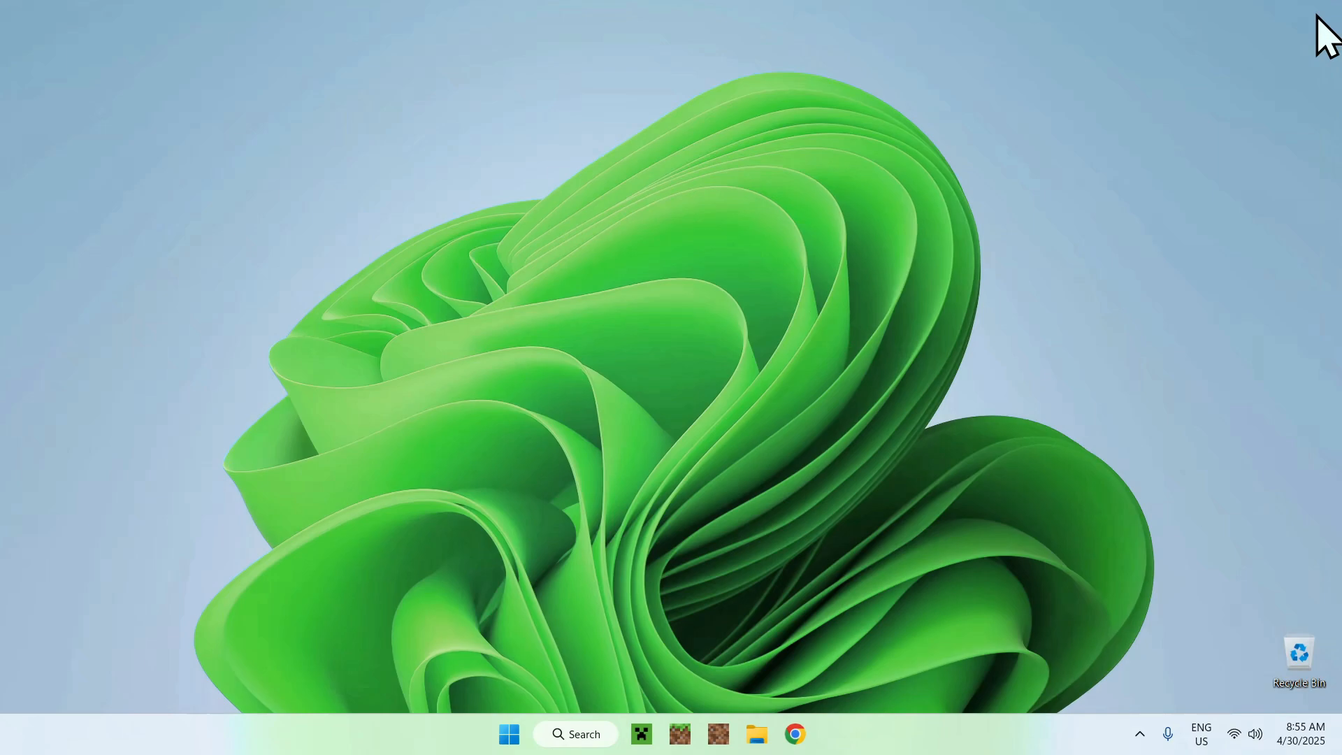
mouse_move(905, 191)
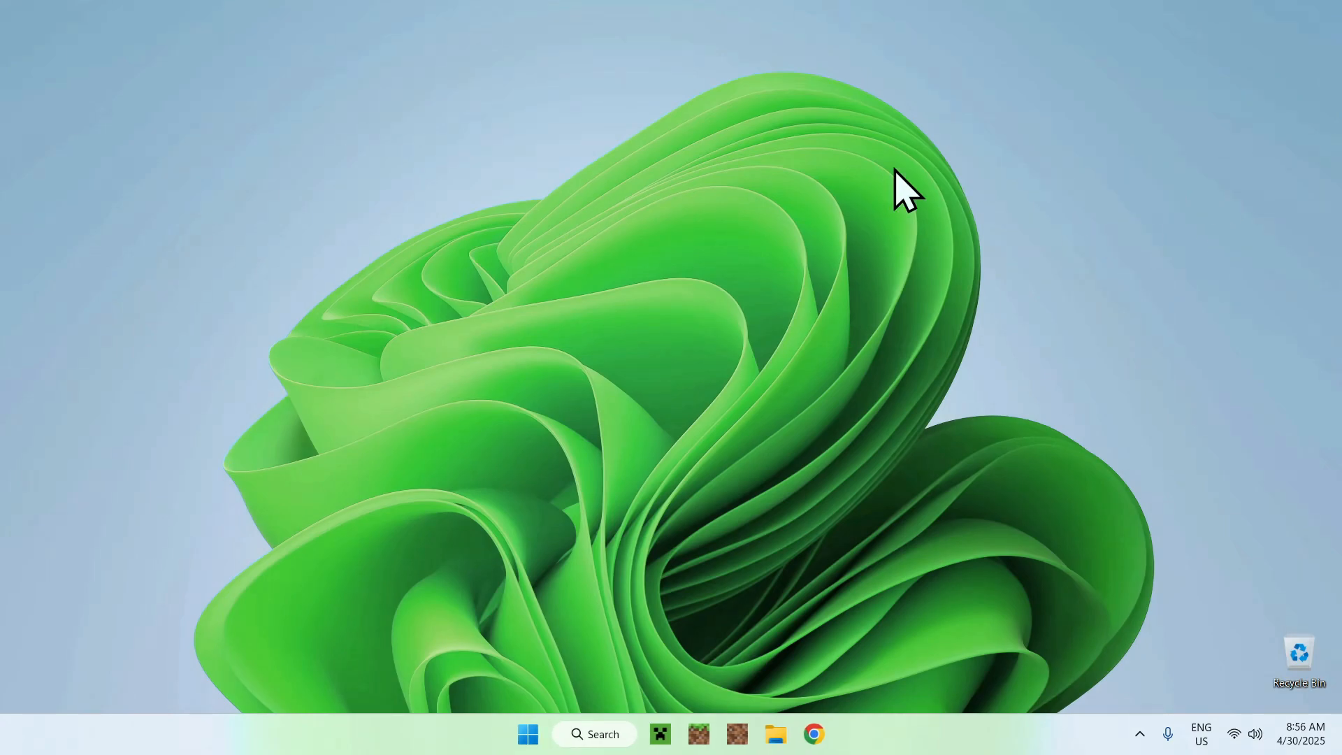
Step: Open Downloads in File Explorer and select fabric-installer-1.0.3.exe
click(775, 733)
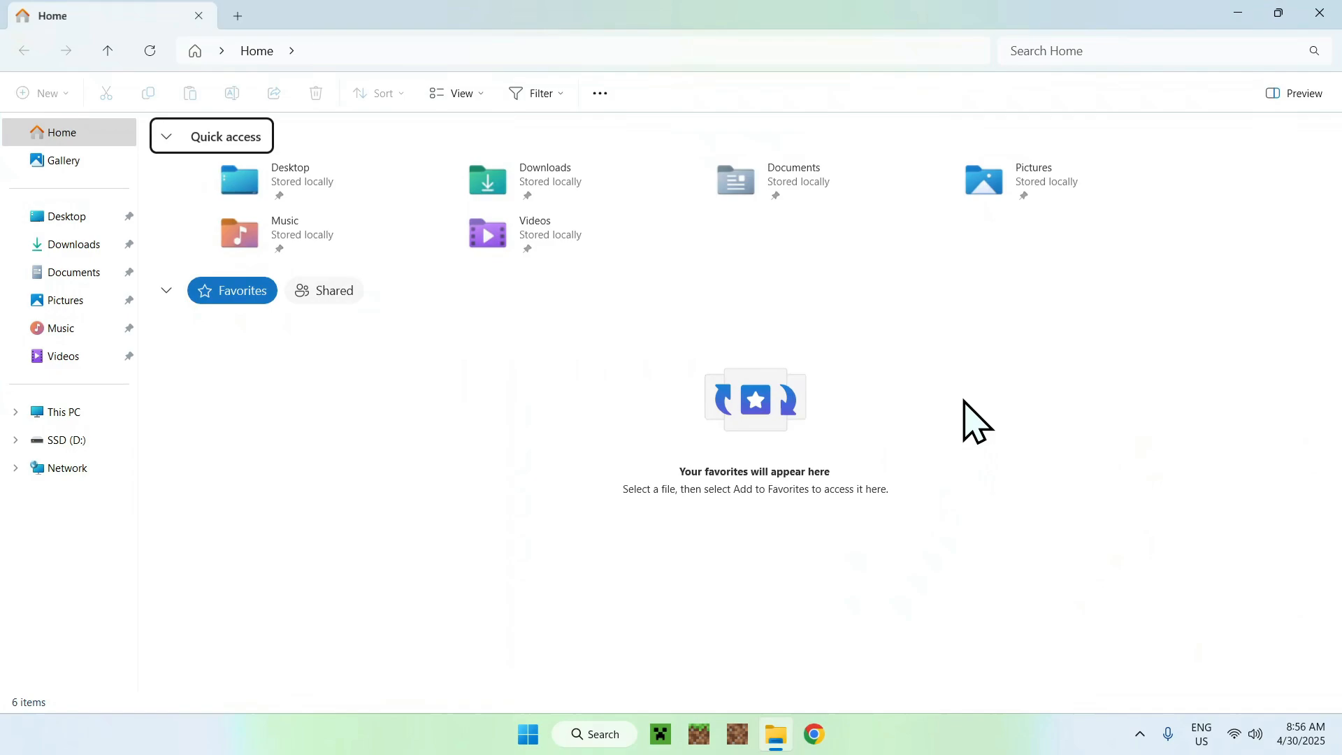
click(75, 244)
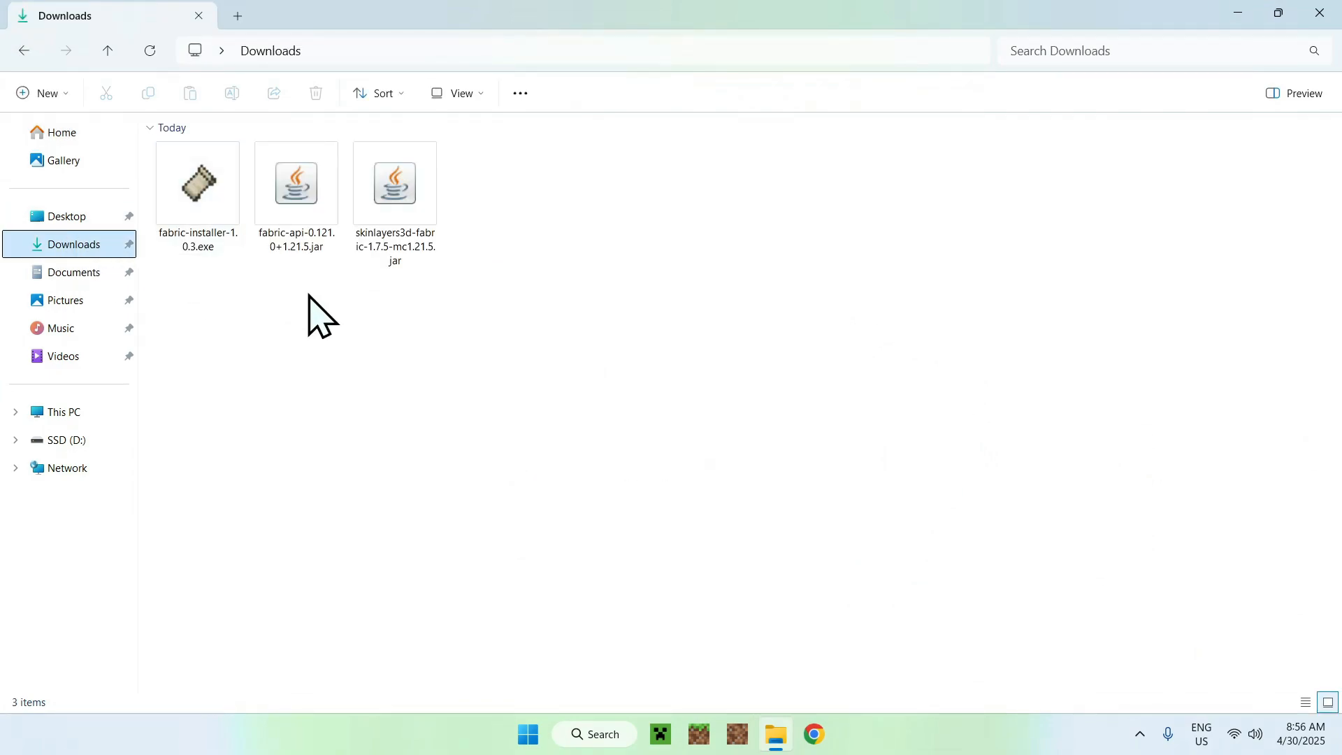
click(197, 183)
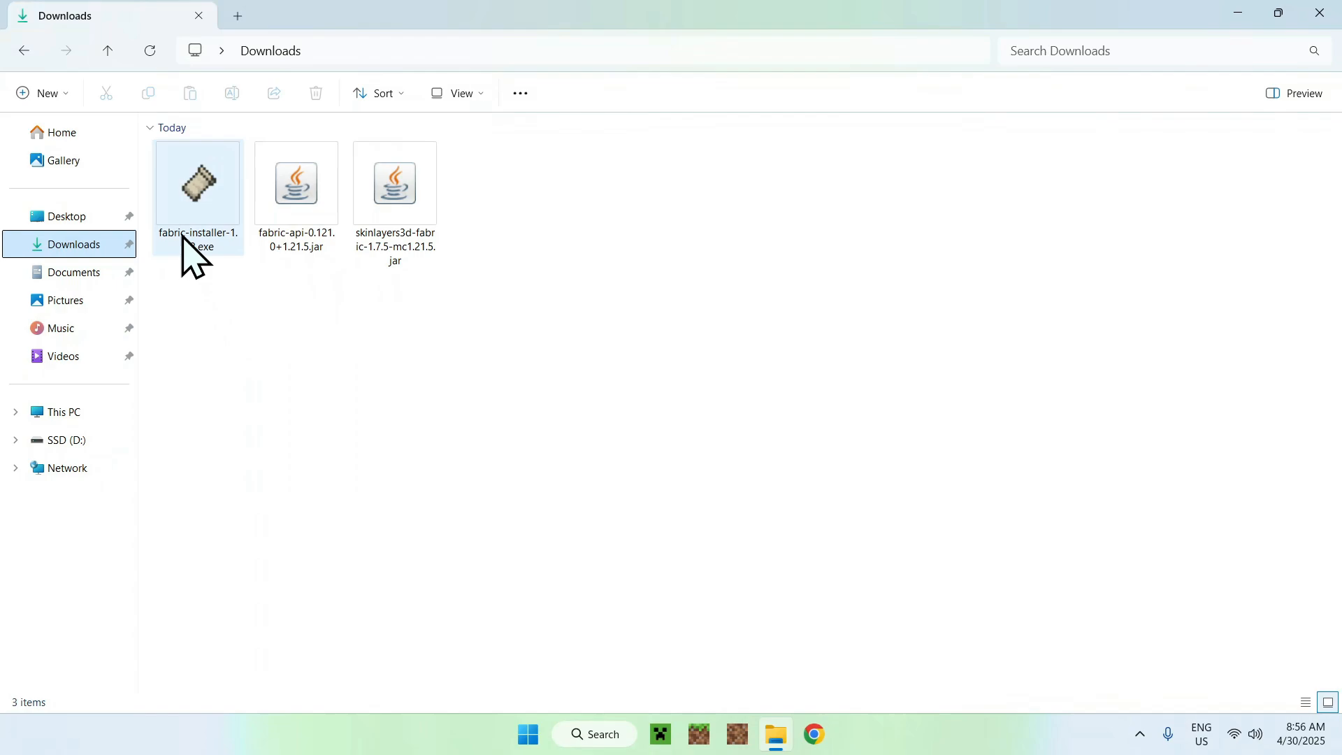
Step: Run the Fabric installer for Minecraft 1.21.5 and confirm the successful install
double_click(198, 183)
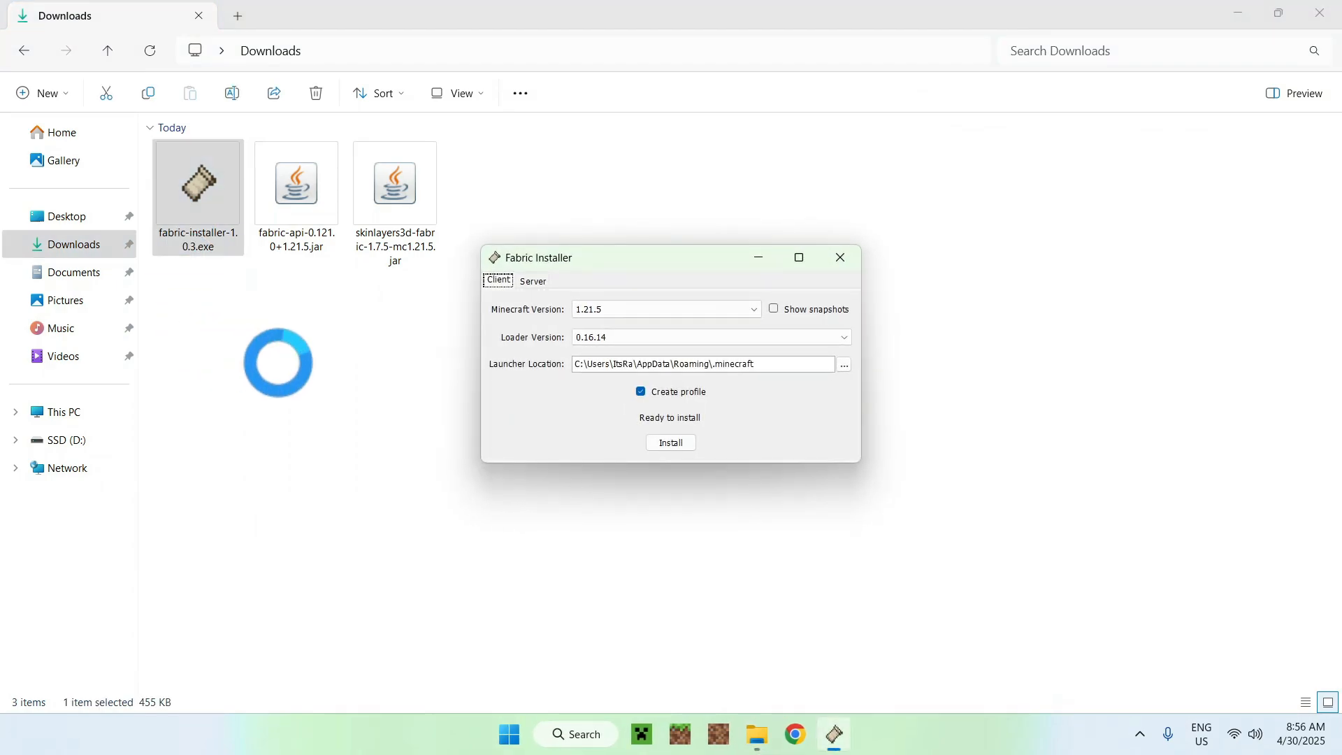
click(752, 309)
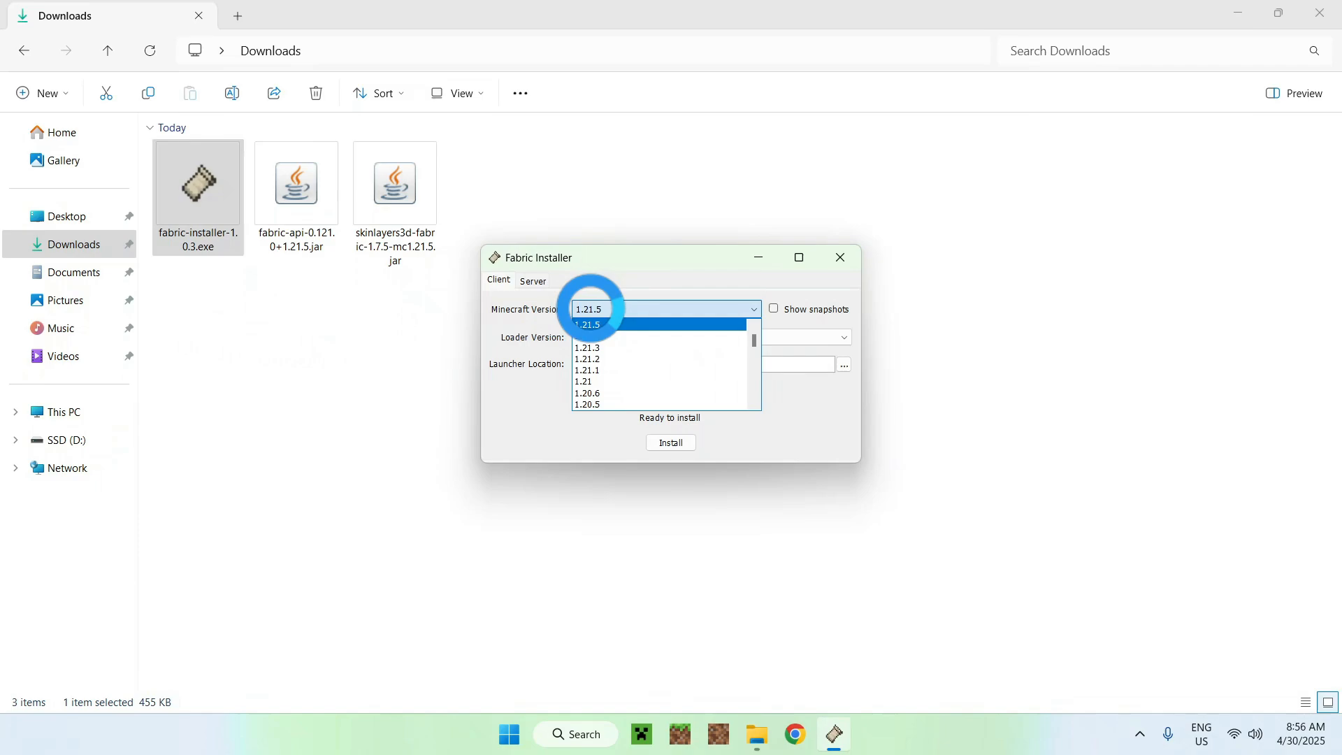
click(588, 324)
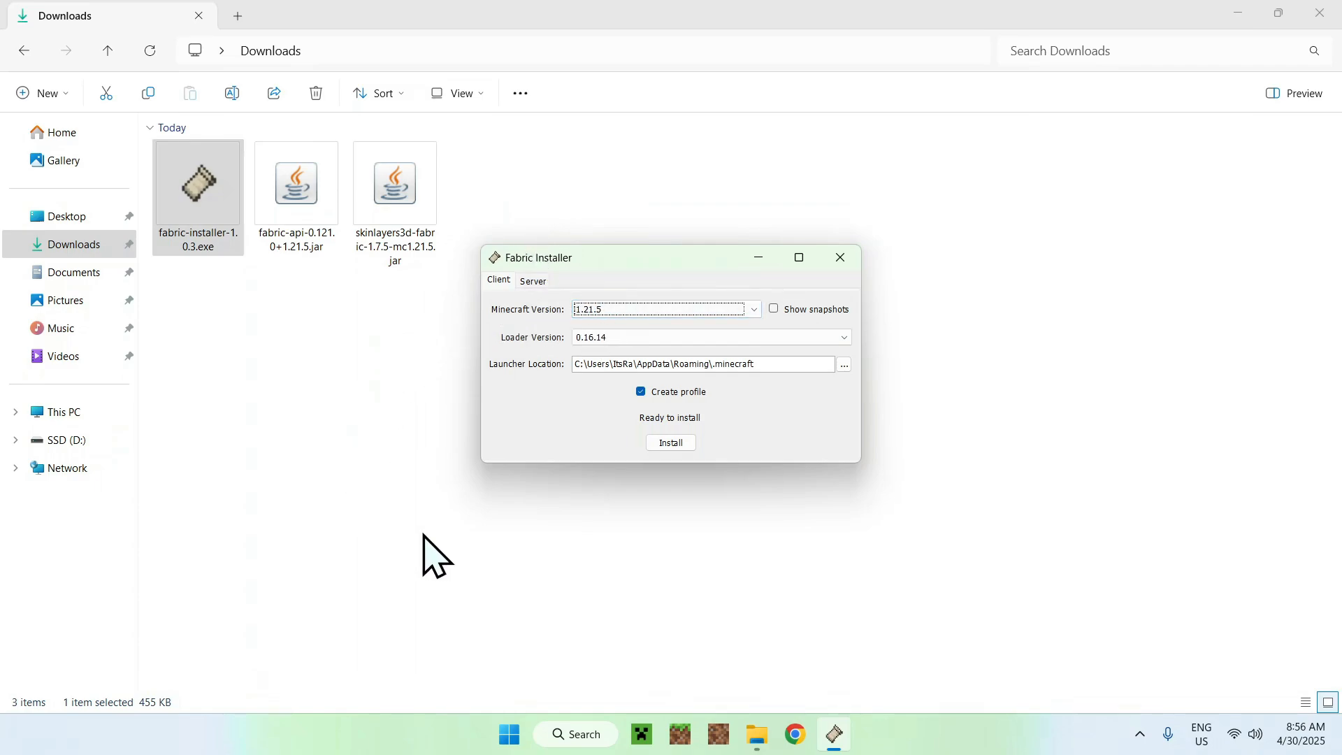
click(671, 443)
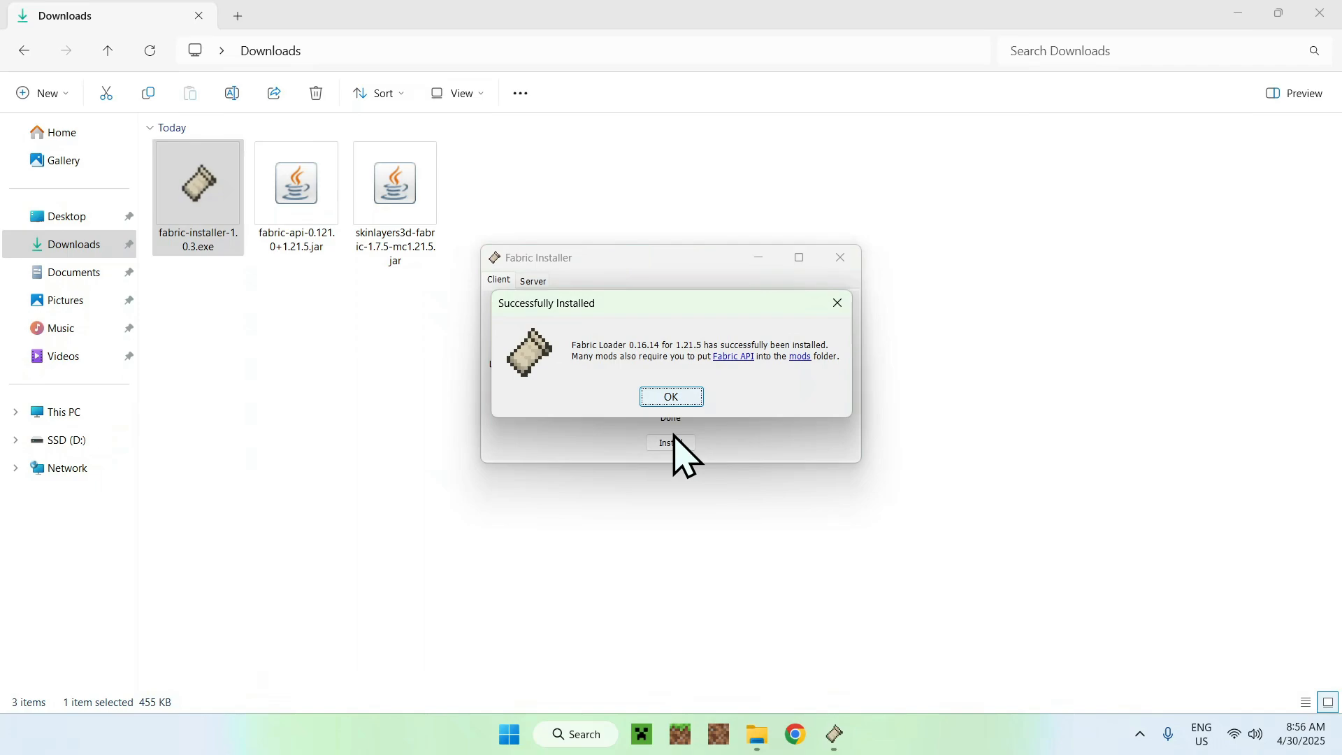
click(671, 397)
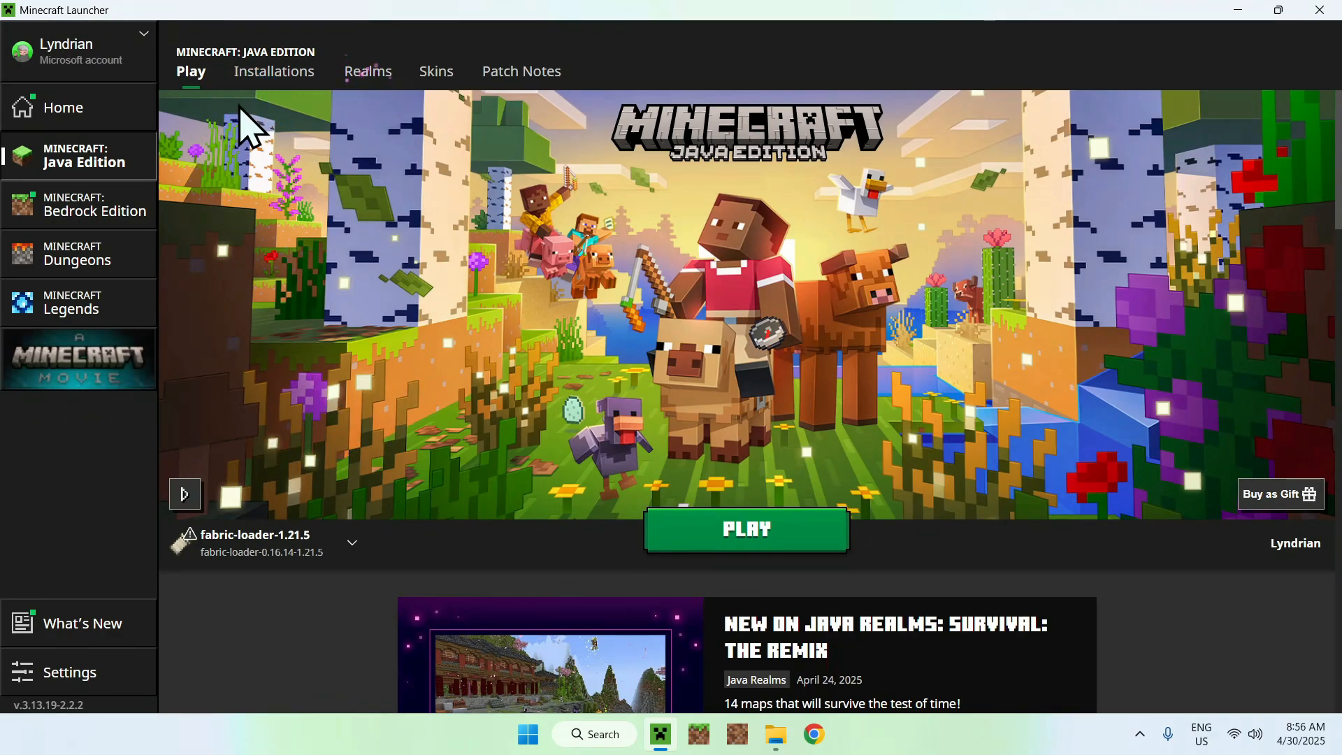
Step: Show the launcher's Installations tab listing fabric-loader-1.21.5
click(273, 71)
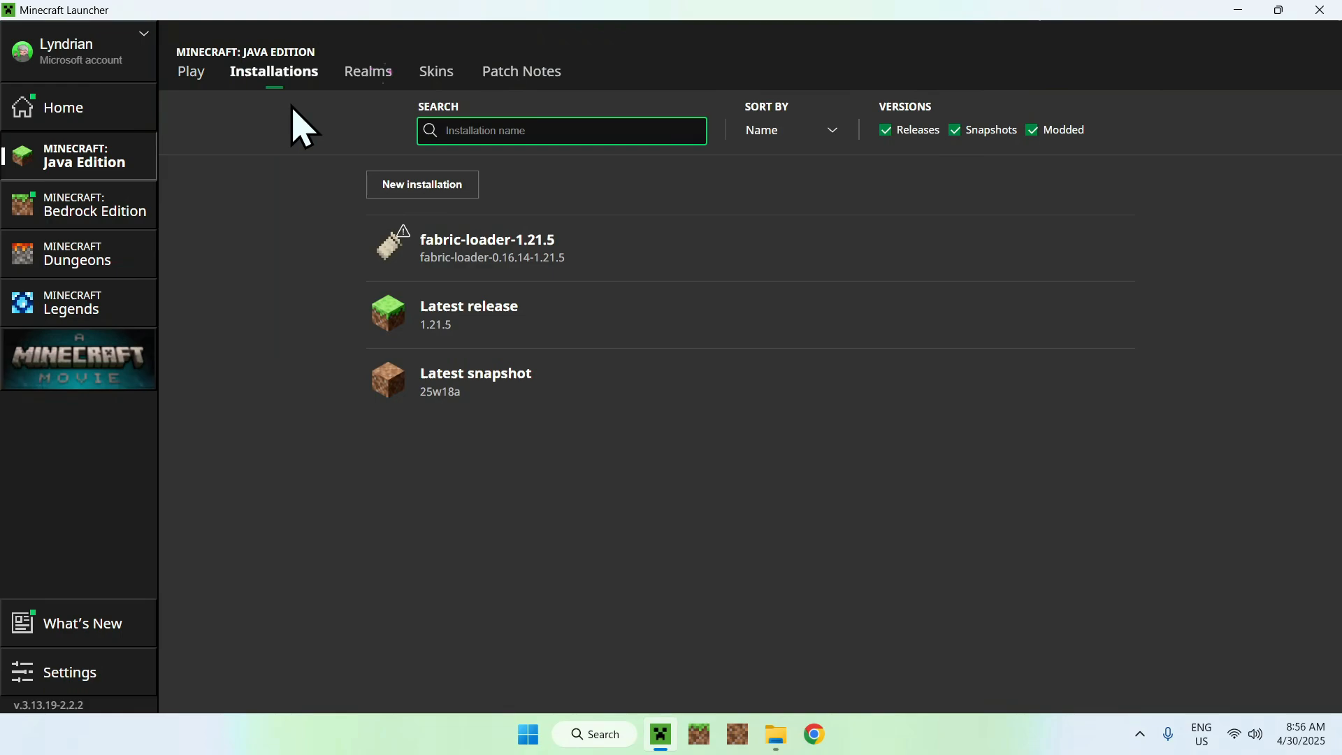
mouse_move(633, 261)
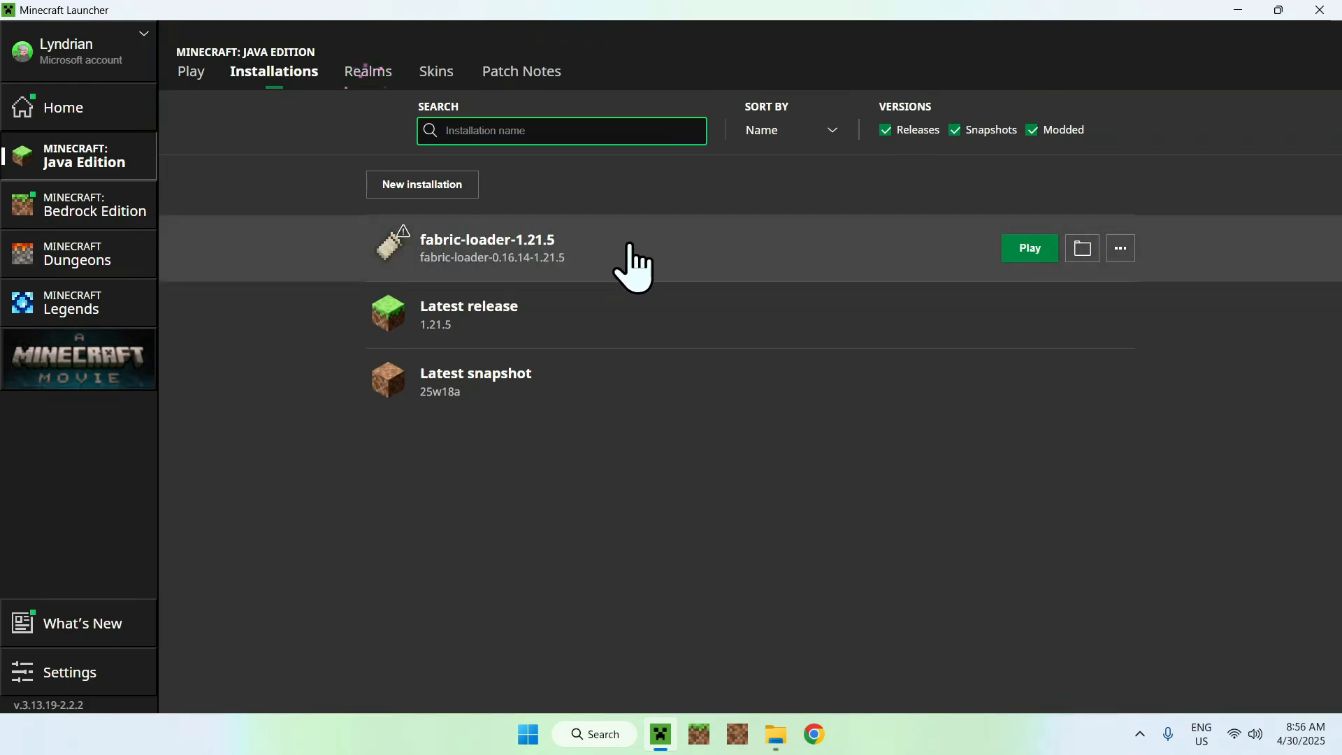
mouse_move(1082, 248)
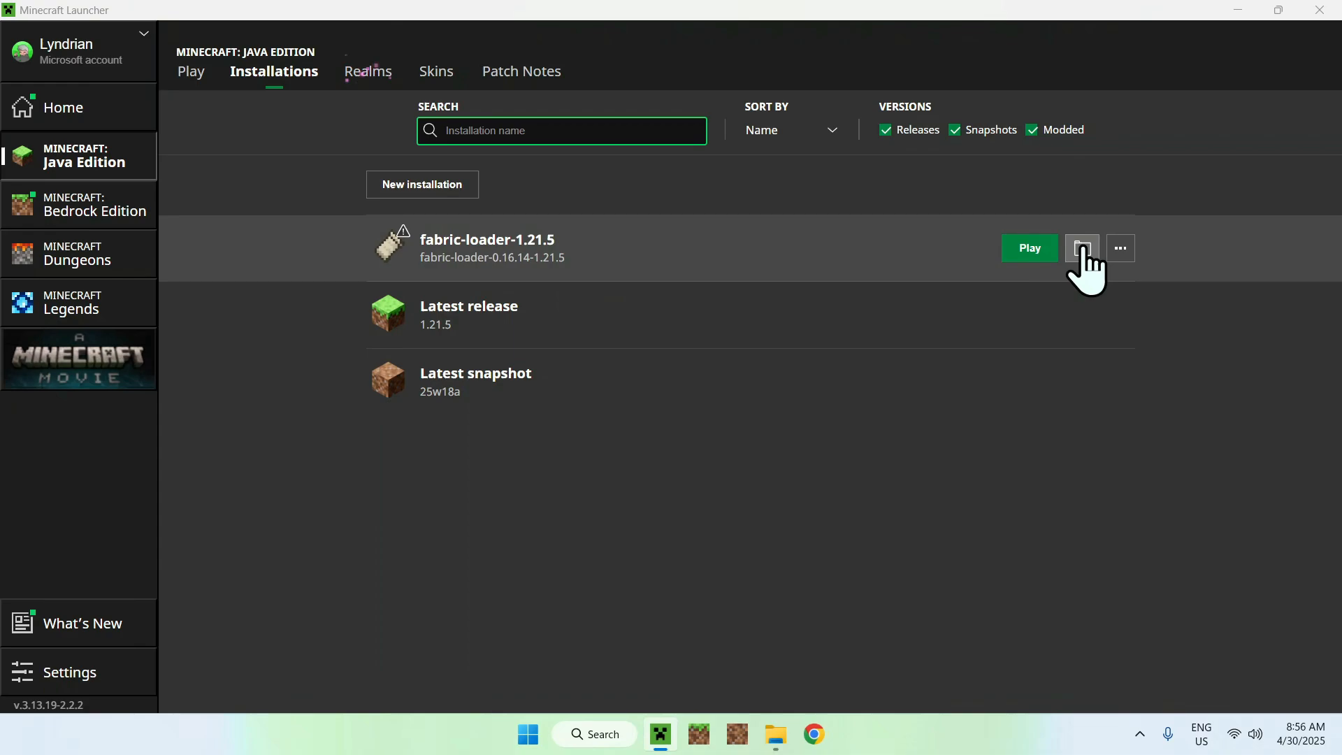
Step: Copy the Fabric API and 3D Skin Layers jars from Downloads into .minecraft/mods
click(1081, 248)
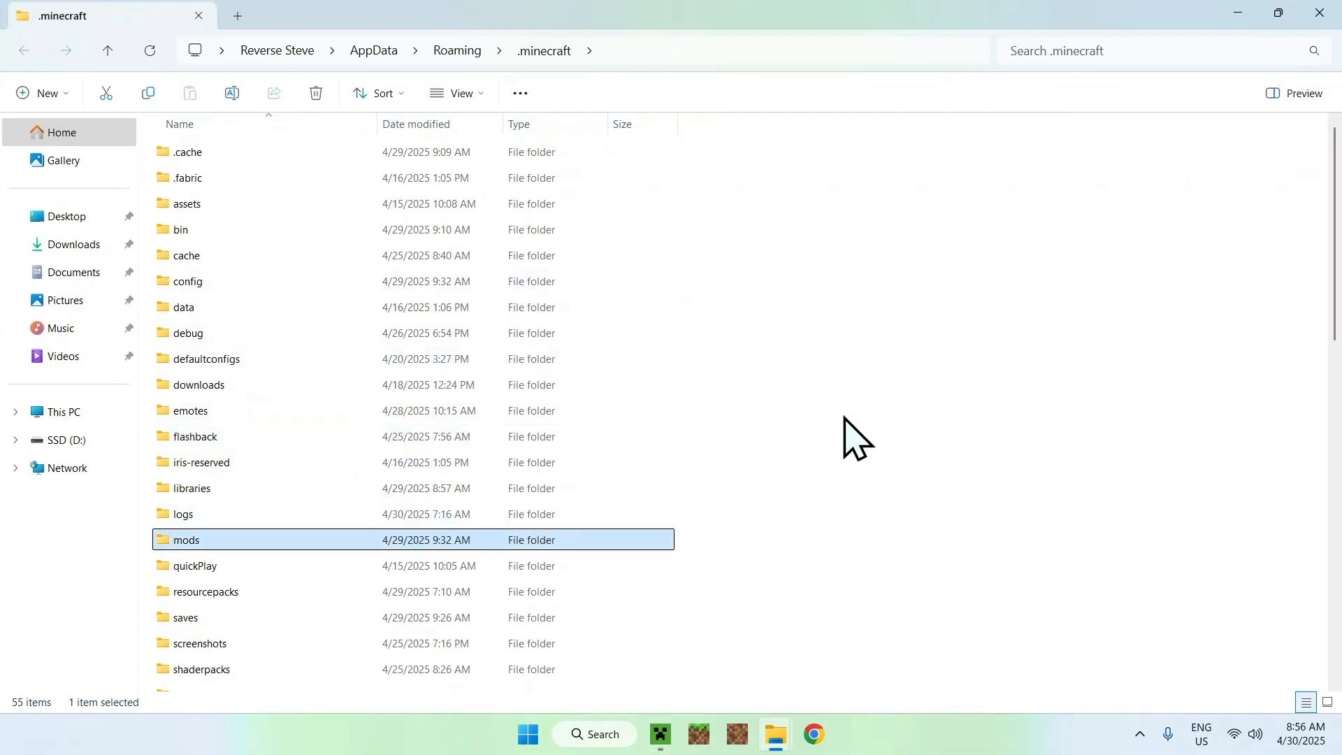
double_click(185, 539)
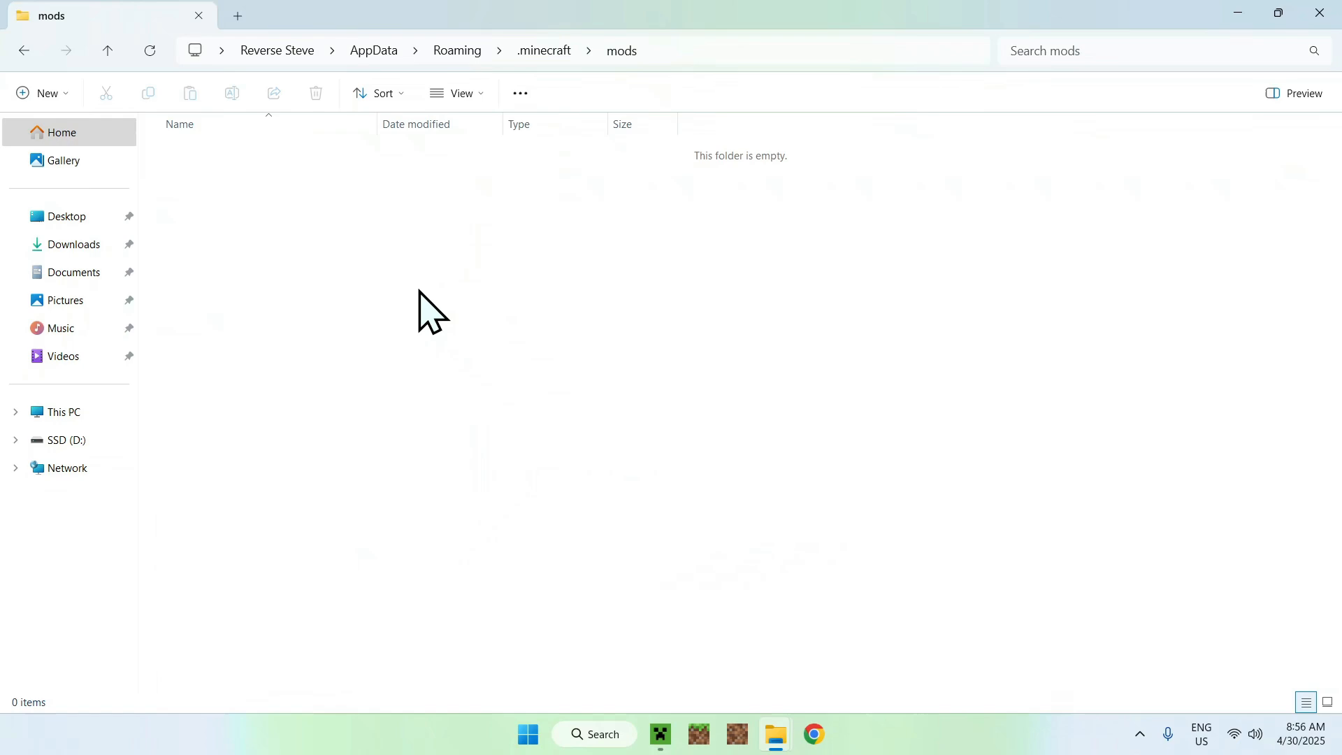
click(74, 243)
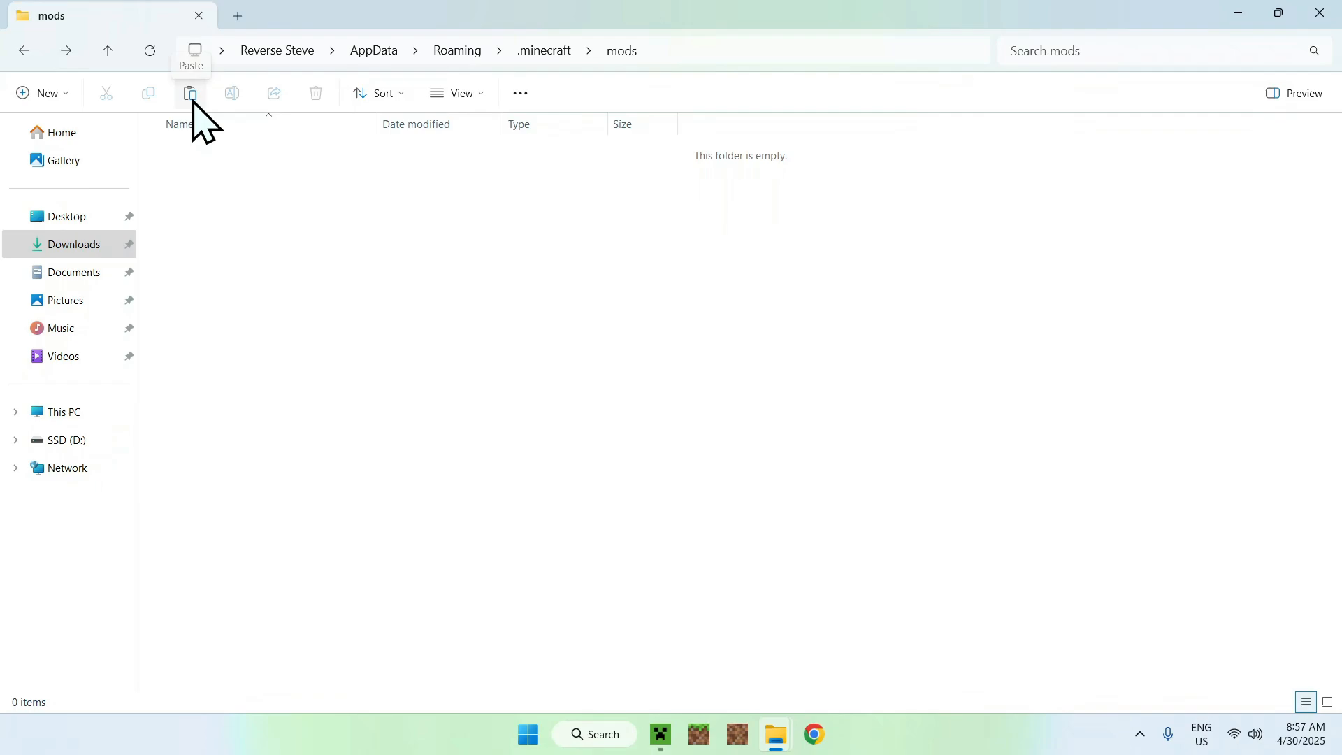
click(190, 92)
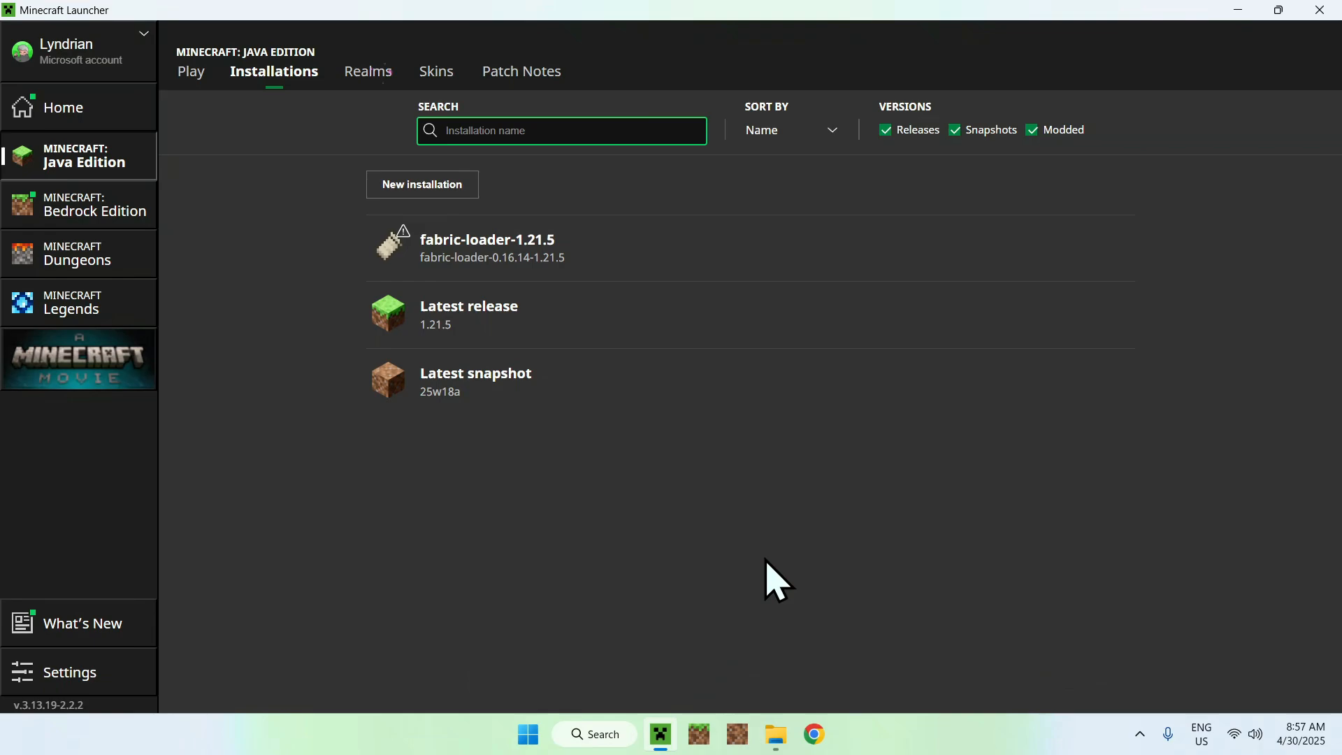
Step: Launch Minecraft from the Play tab using the fabric-loader-1.21.5 profile
click(191, 72)
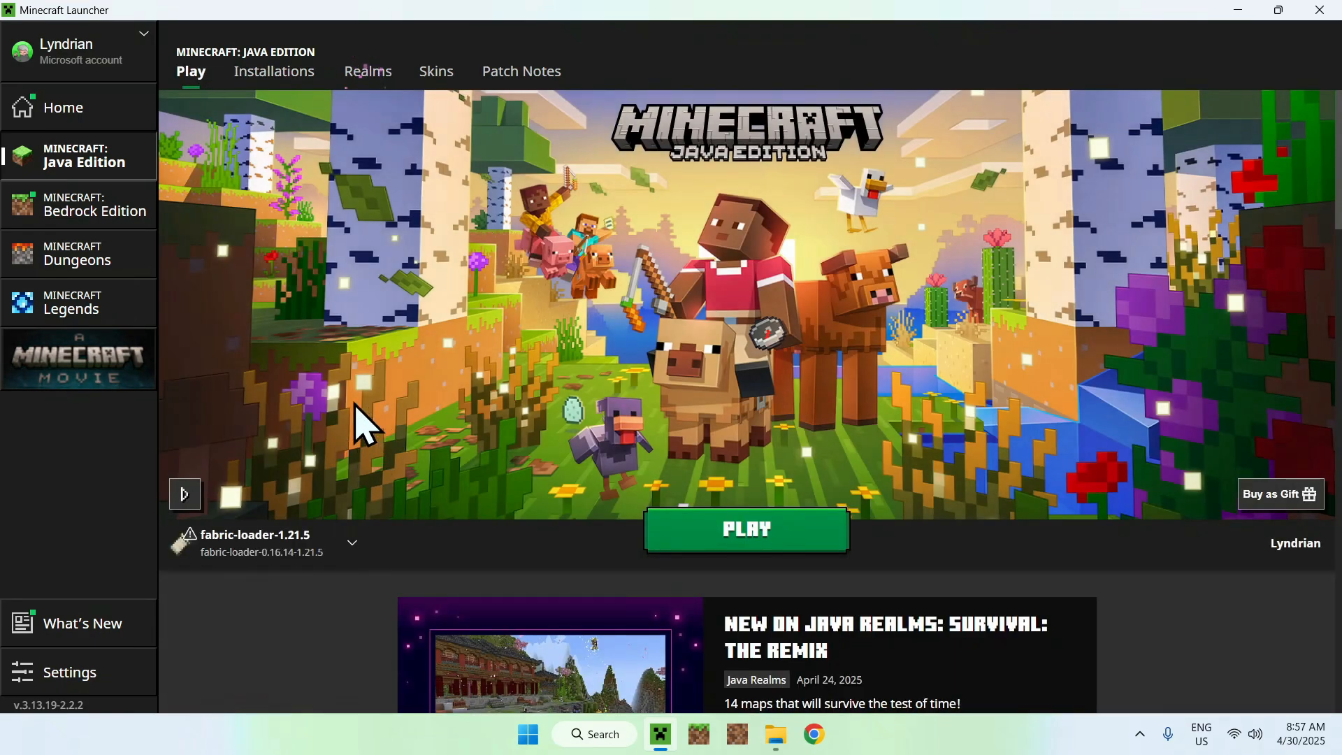
mouse_move(564, 484)
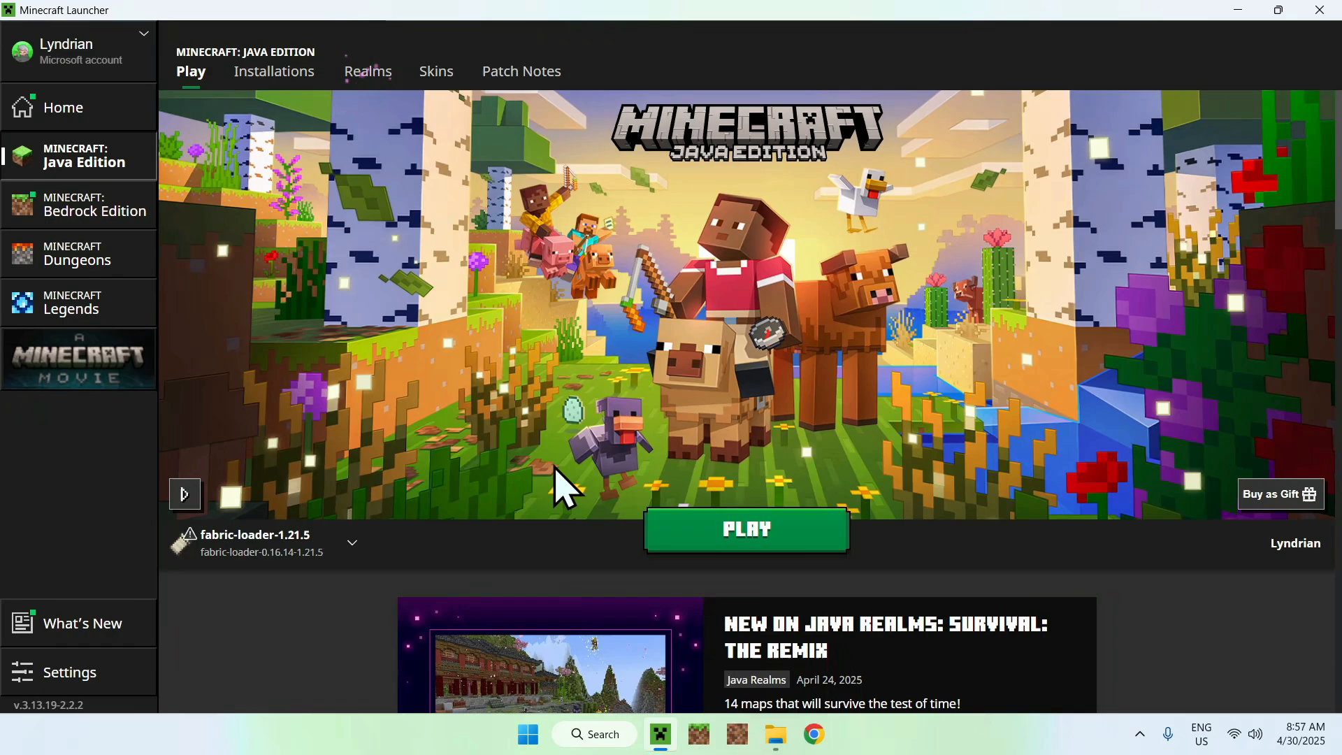
click(743, 528)
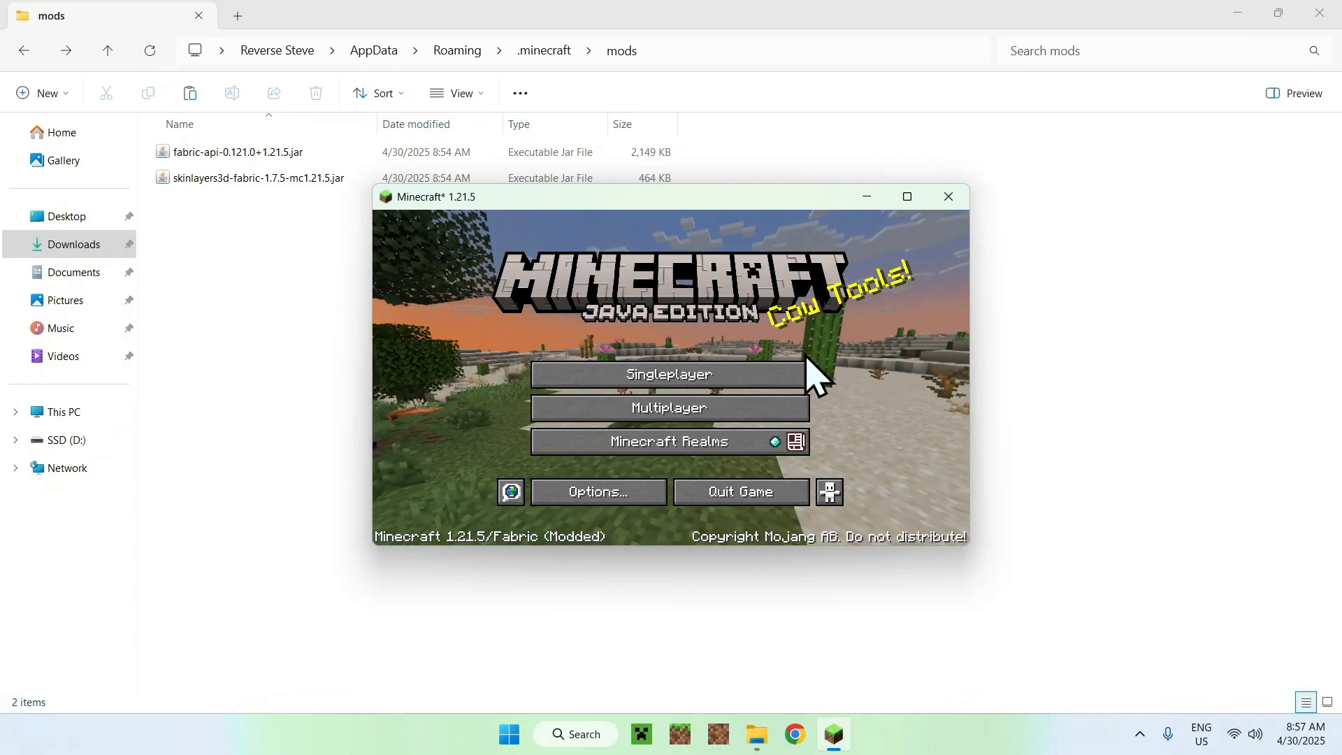
Step: Open a singleplayer world in modded Fabric 1.21.5 and pause the game
click(670, 374)
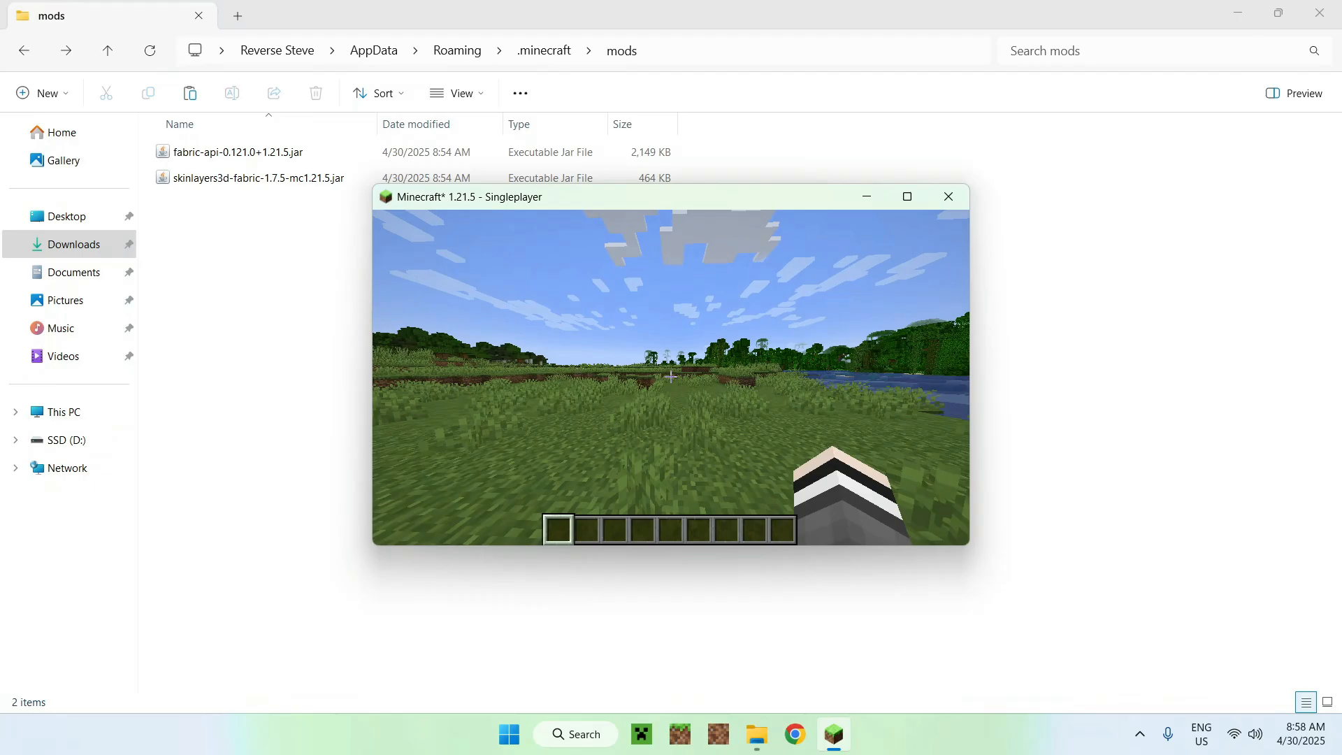
key(Escape)
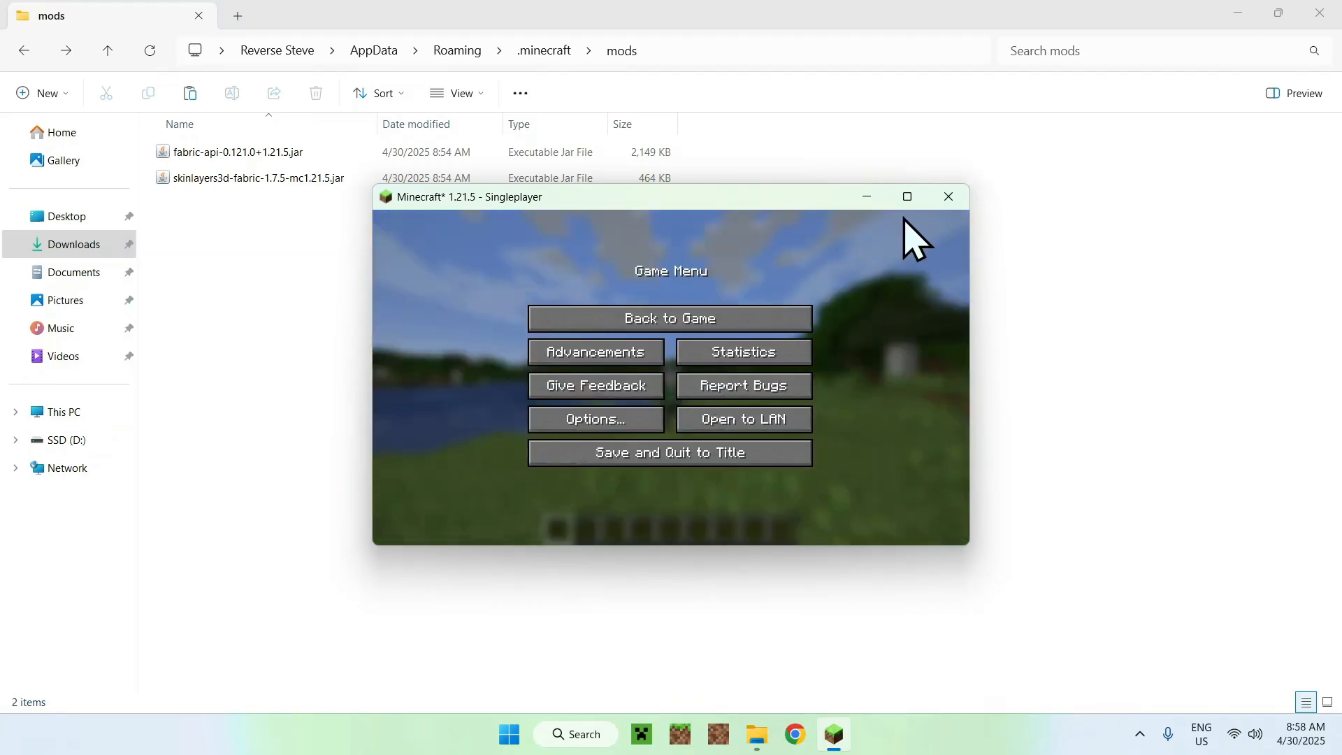
Step: Maximize the game window and switch to third-person view to show the 3D skin layers
click(670, 317)
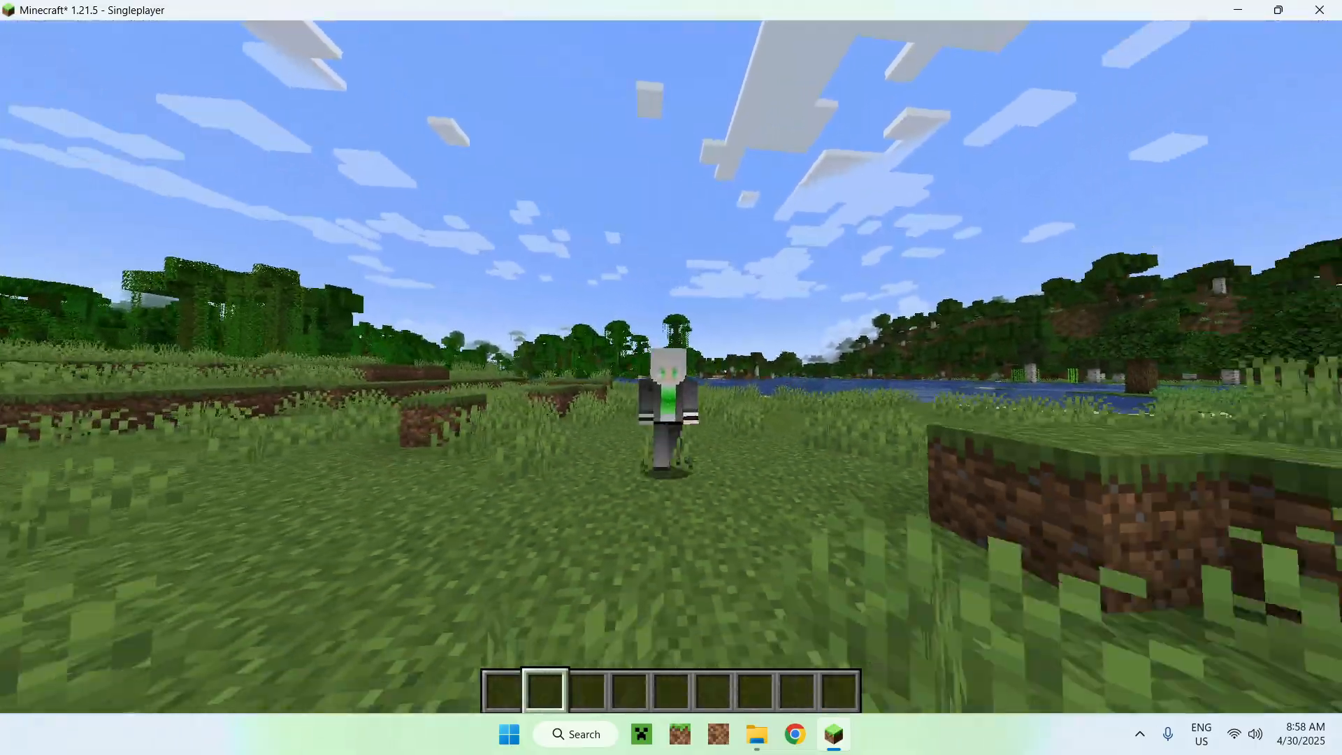
key(1)
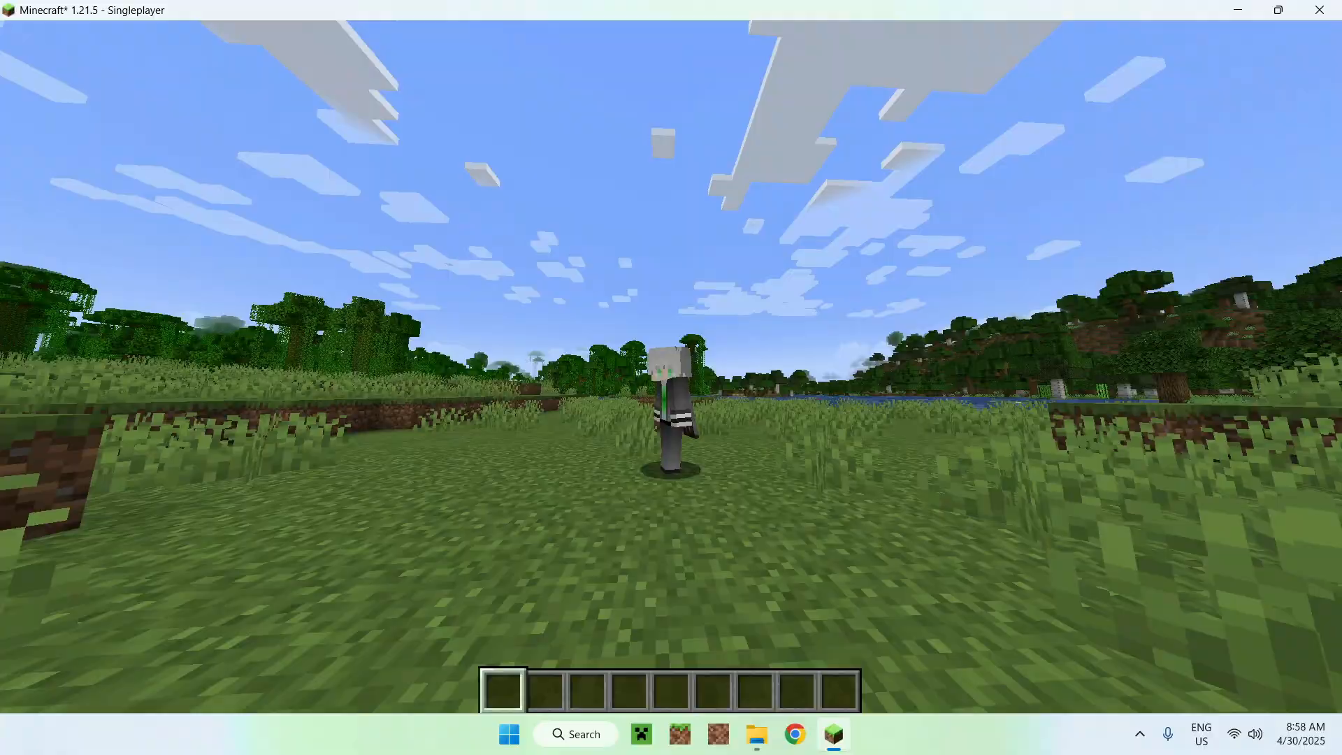